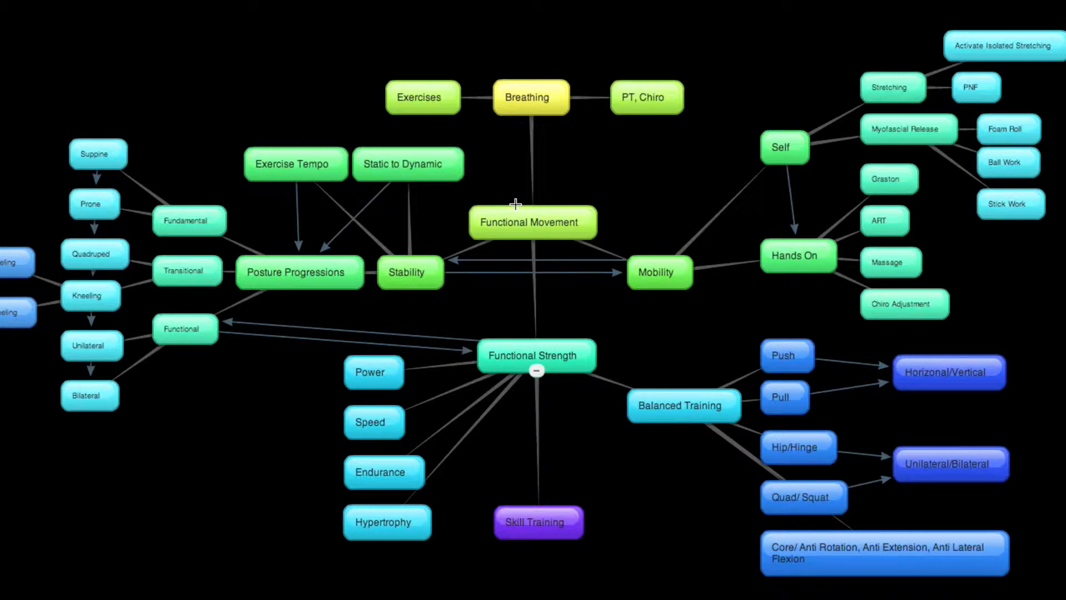
{"action": "mouse_move", "coordinate": [542, 114]}
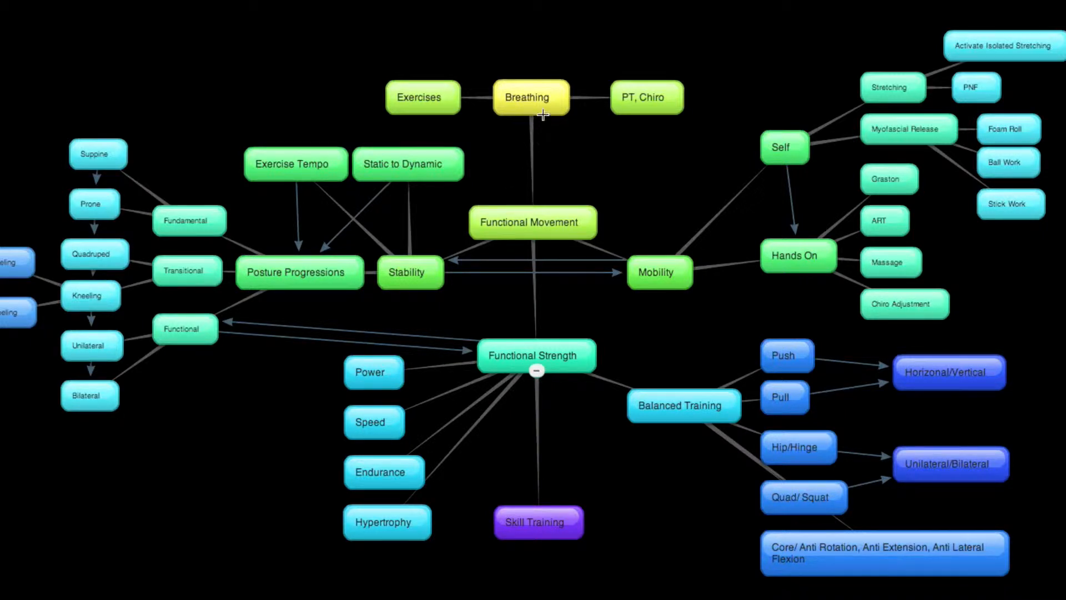
{"action": "mouse_move", "coordinate": [485, 92]}
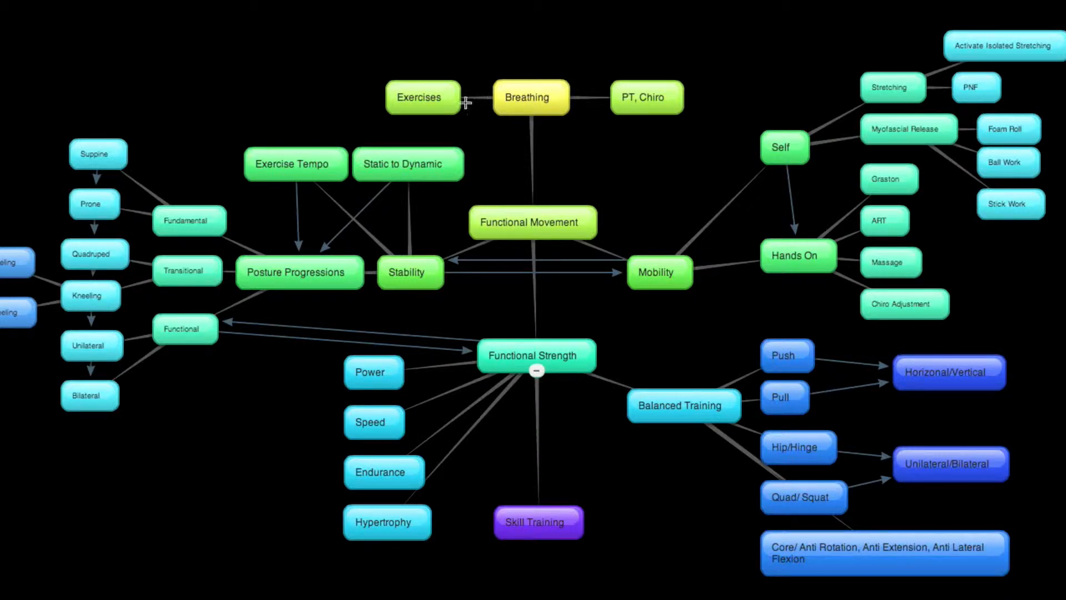
{"action": "mouse_move", "coordinate": [474, 239]}
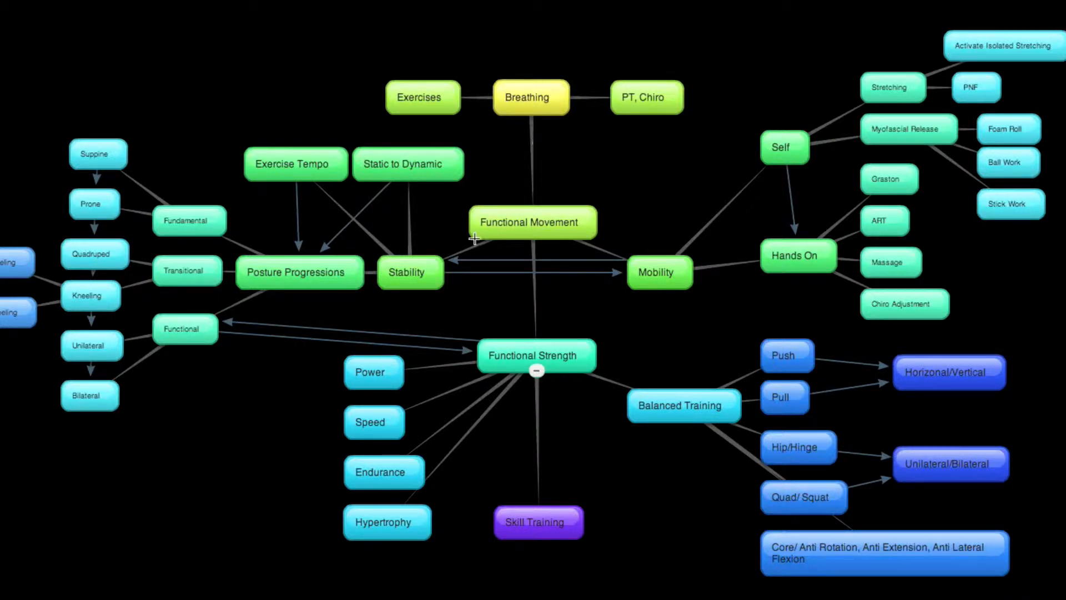
{"action": "mouse_move", "coordinate": [523, 364]}
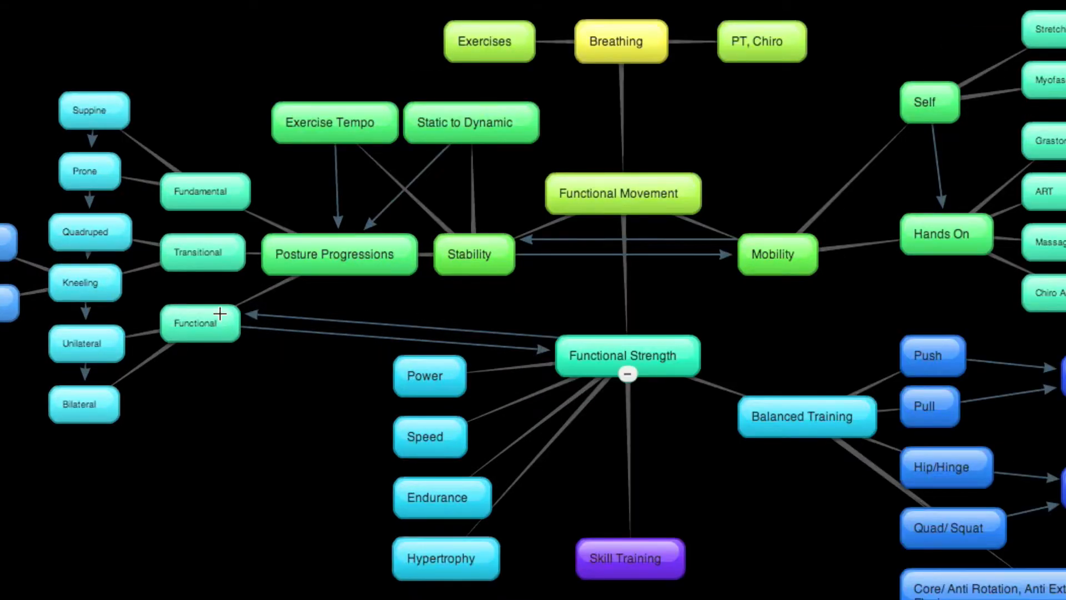
{"action": "mouse_move", "coordinate": [162, 350]}
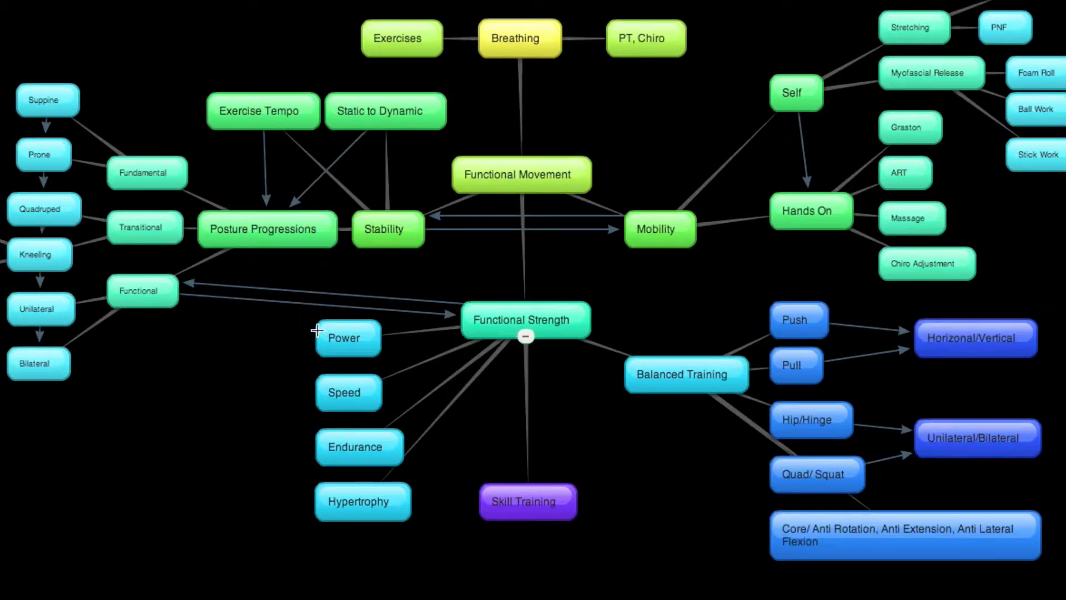
{"action": "mouse_move", "coordinate": [372, 511]}
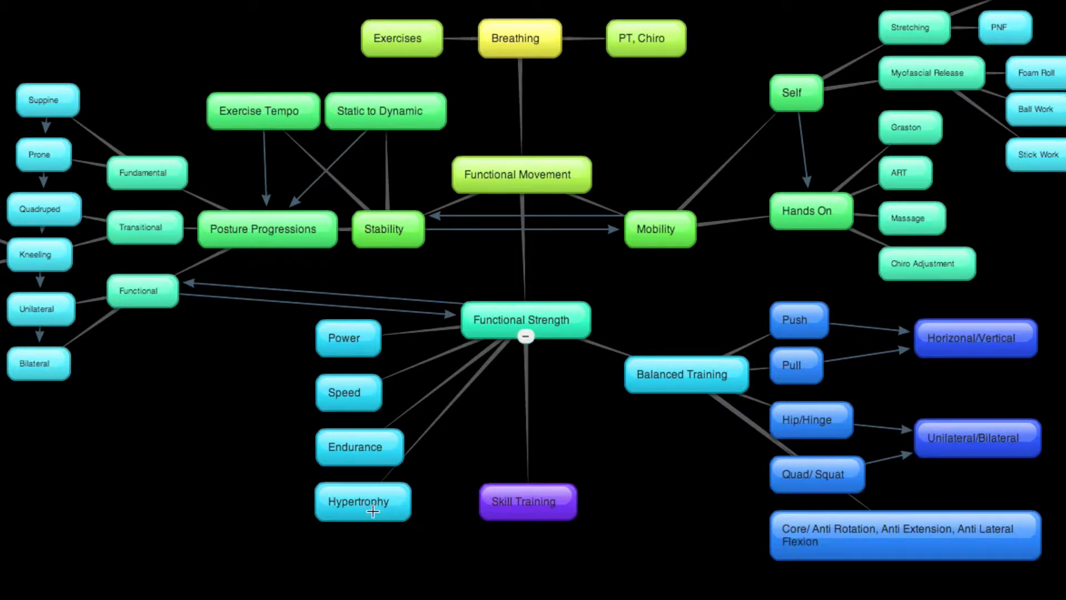
{"action": "mouse_move", "coordinate": [341, 323]}
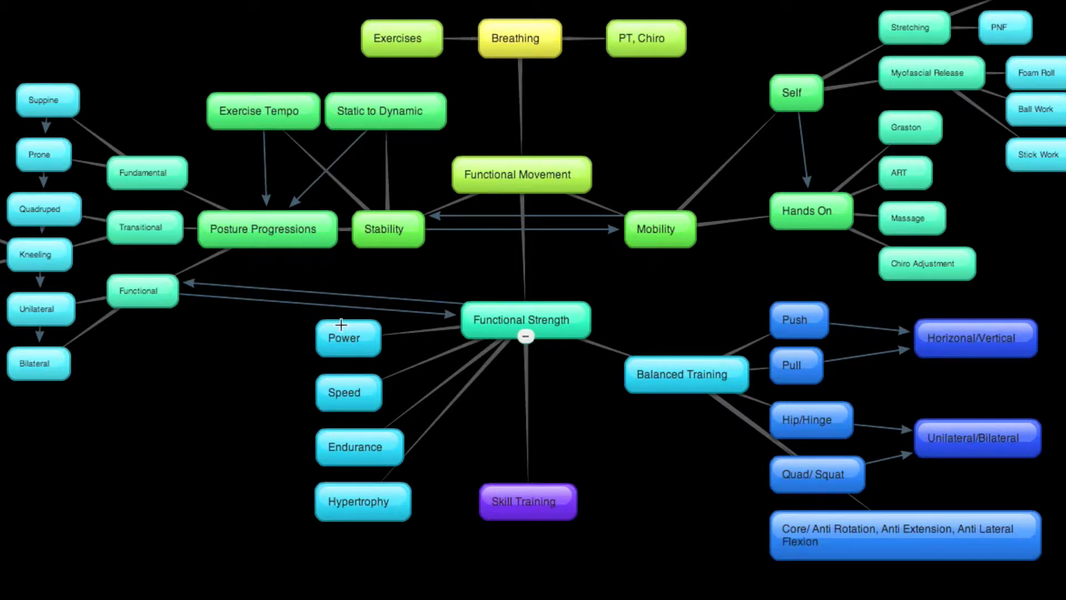
{"action": "mouse_move", "coordinate": [507, 325]}
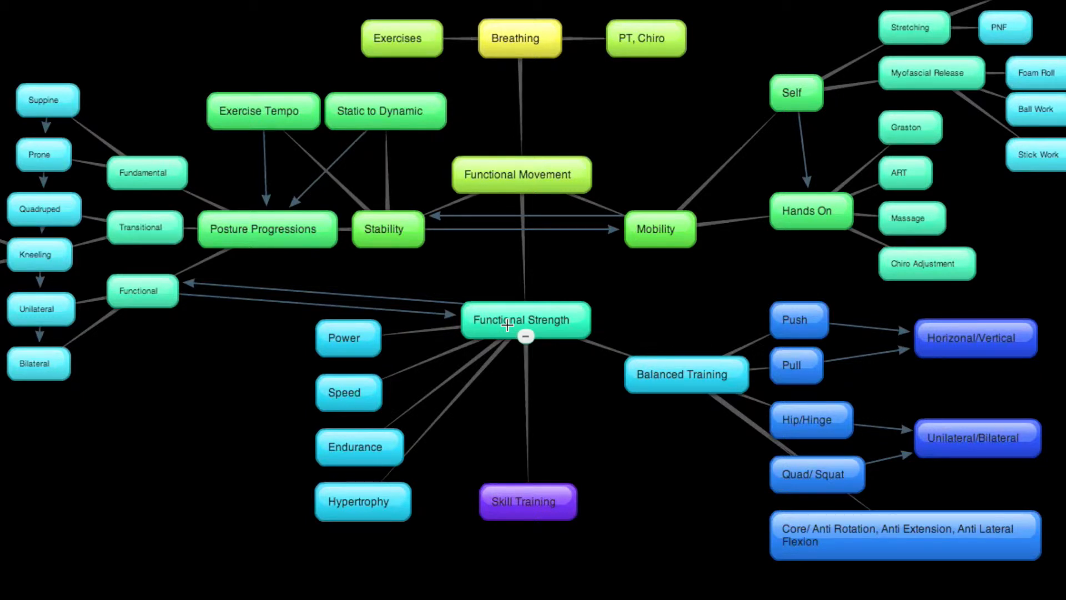
{"action": "mouse_move", "coordinate": [349, 508]}
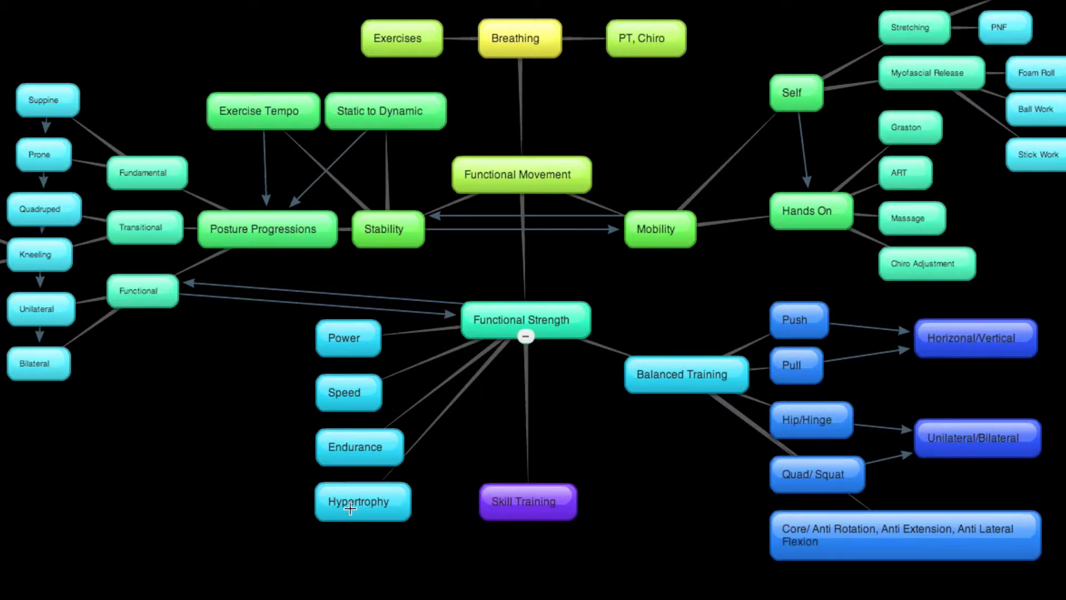
{"action": "mouse_move", "coordinate": [549, 416]}
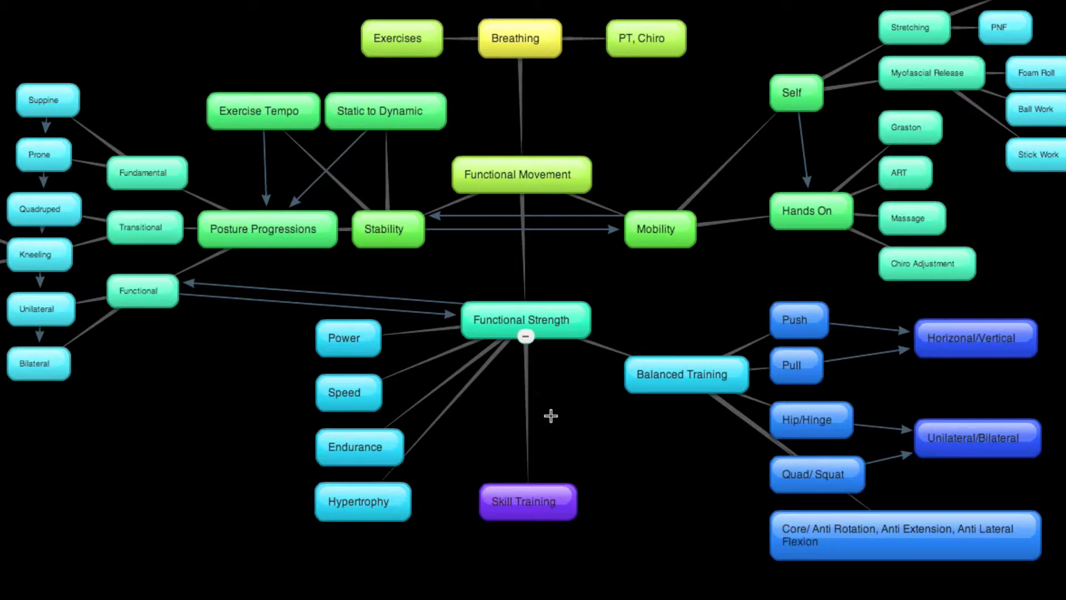
{"action": "mouse_move", "coordinate": [513, 325]}
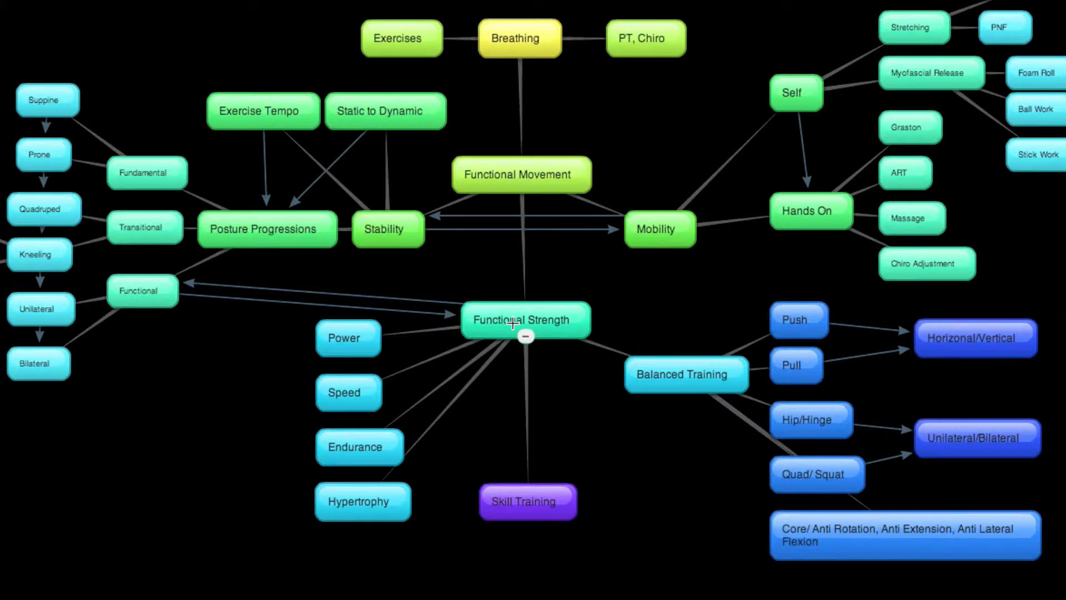
{"action": "mouse_move", "coordinate": [349, 344]}
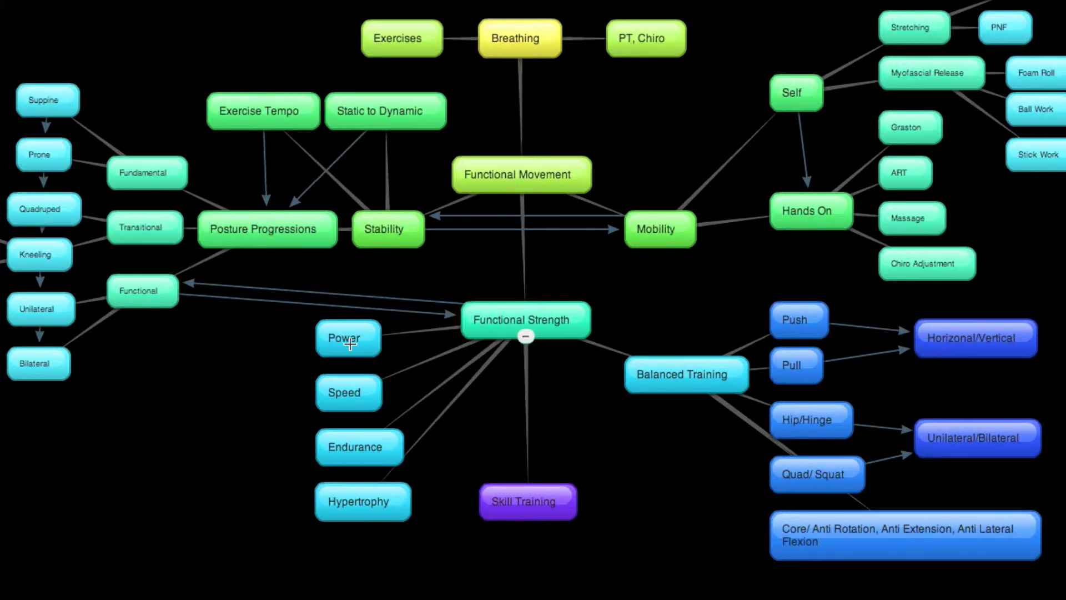
{"action": "mouse_move", "coordinate": [350, 359]}
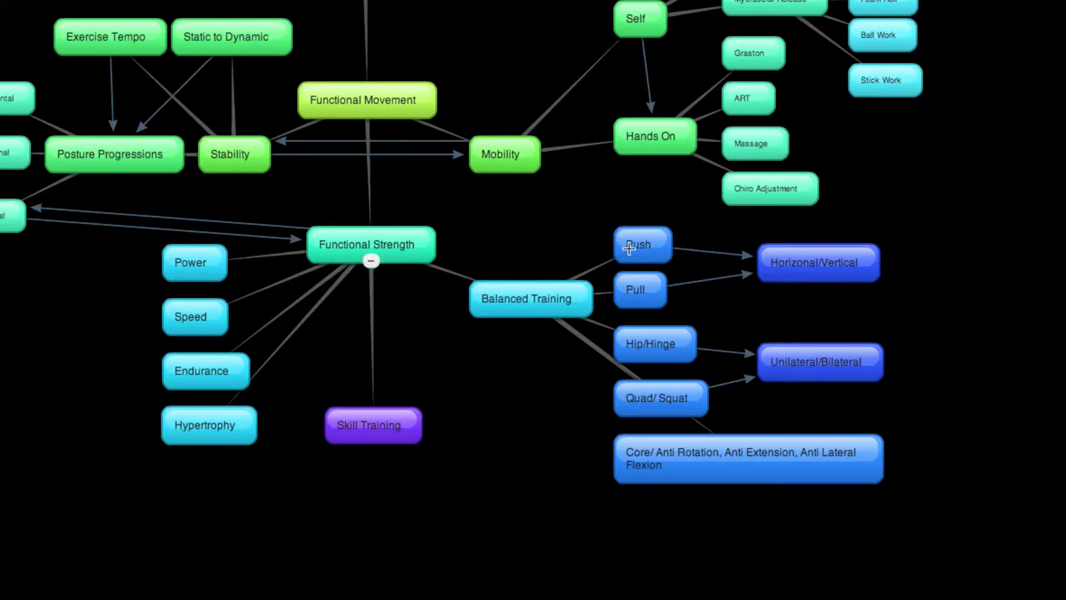
{"action": "mouse_move", "coordinate": [644, 457]}
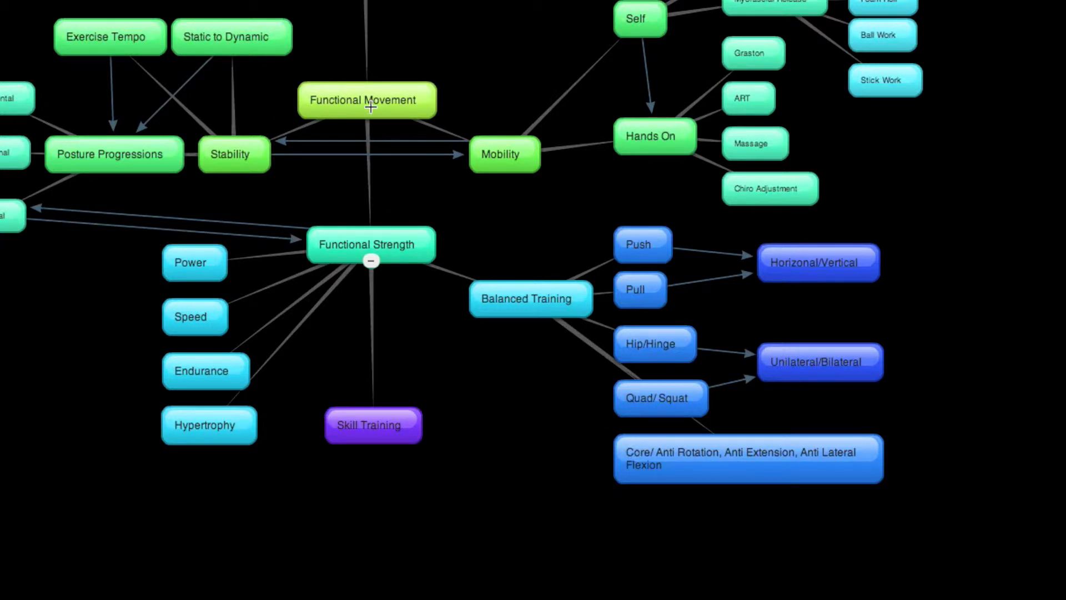
{"action": "mouse_move", "coordinate": [613, 254]}
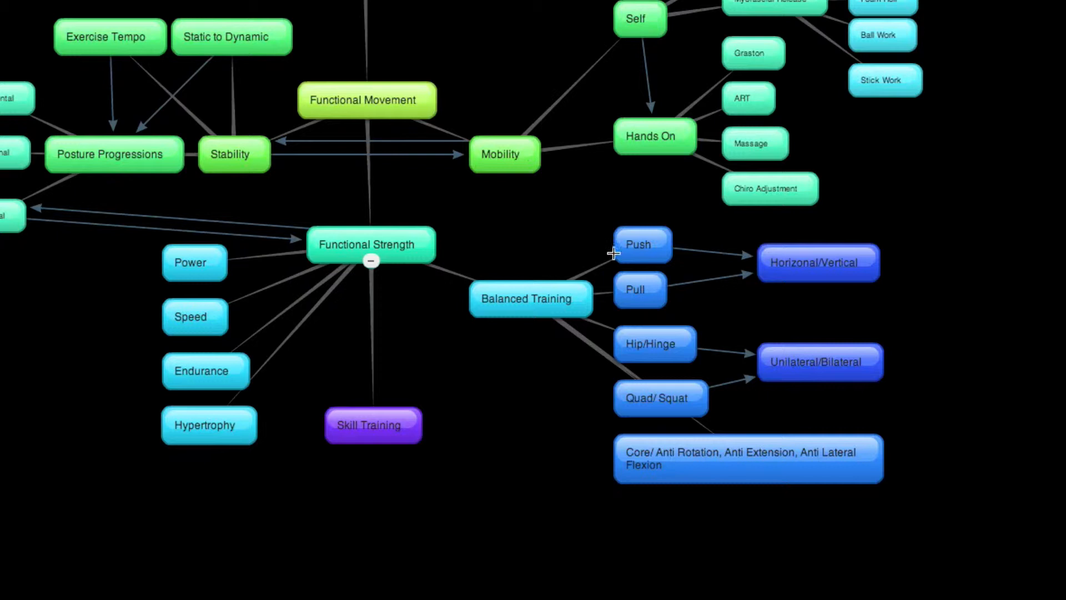
{"action": "mouse_move", "coordinate": [659, 326]}
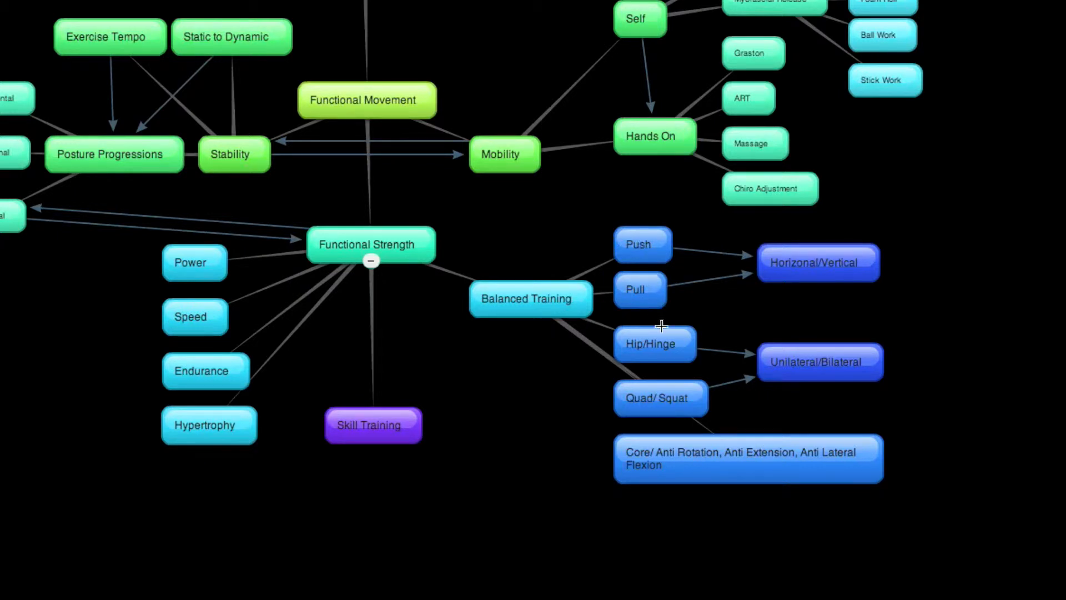
{"action": "mouse_move", "coordinate": [645, 243]}
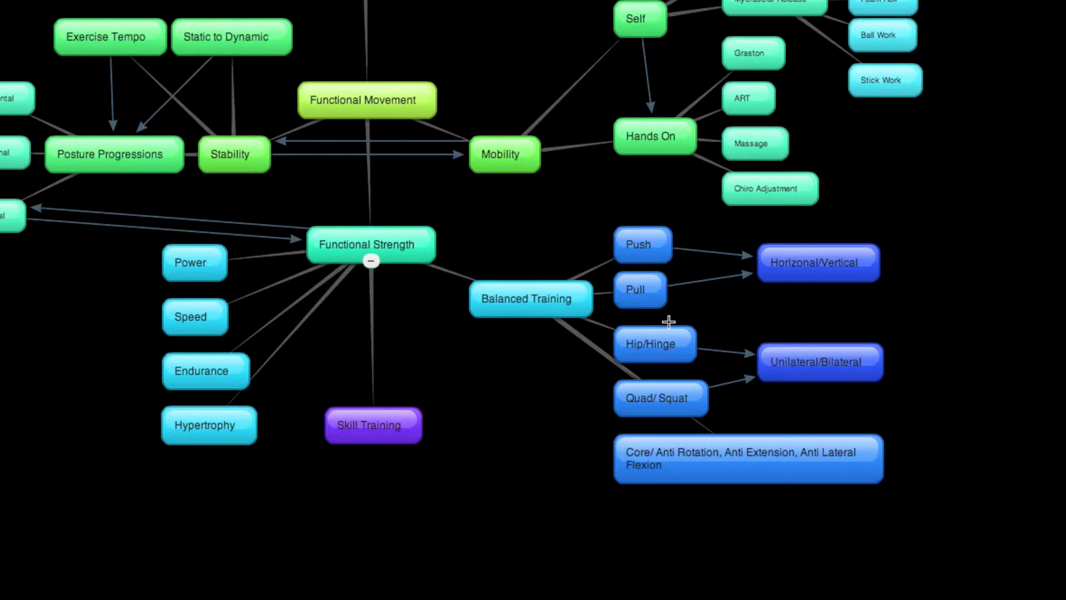
{"action": "mouse_move", "coordinate": [654, 283]}
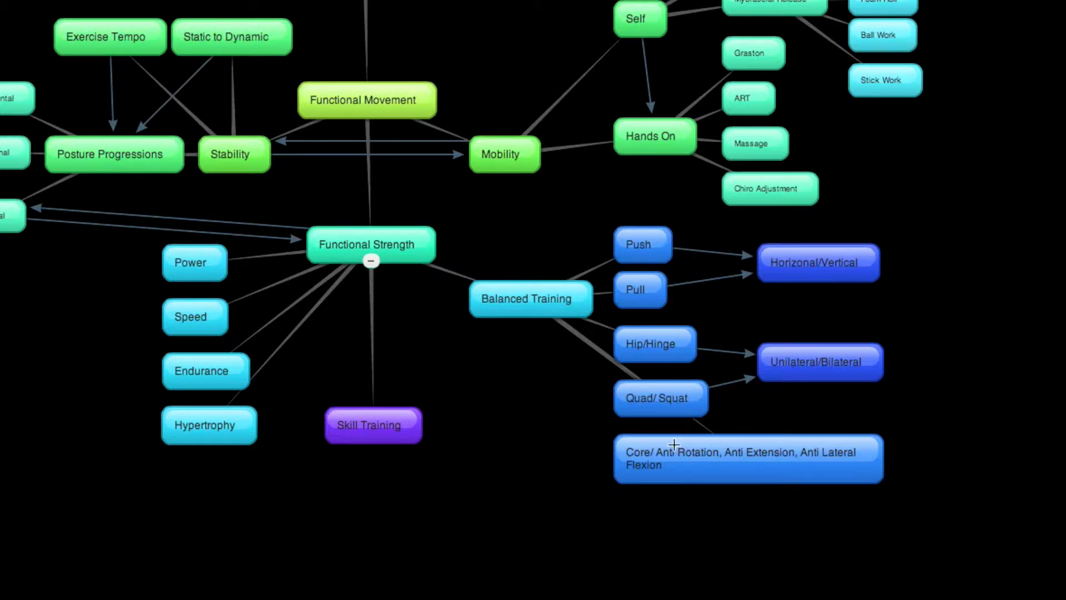
{"action": "mouse_move", "coordinate": [650, 259]}
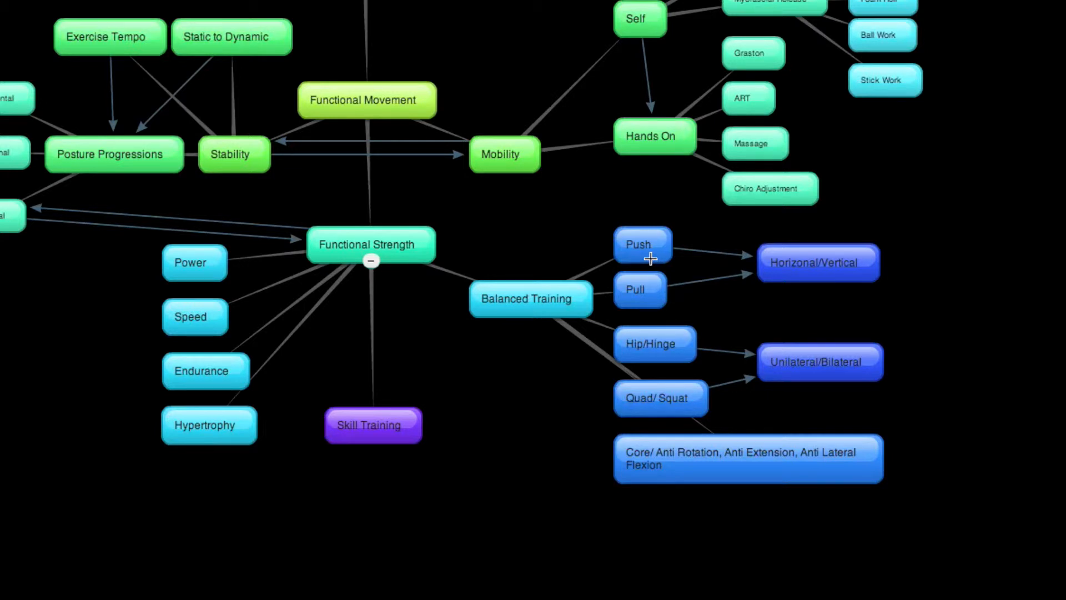
{"action": "mouse_move", "coordinate": [643, 236]}
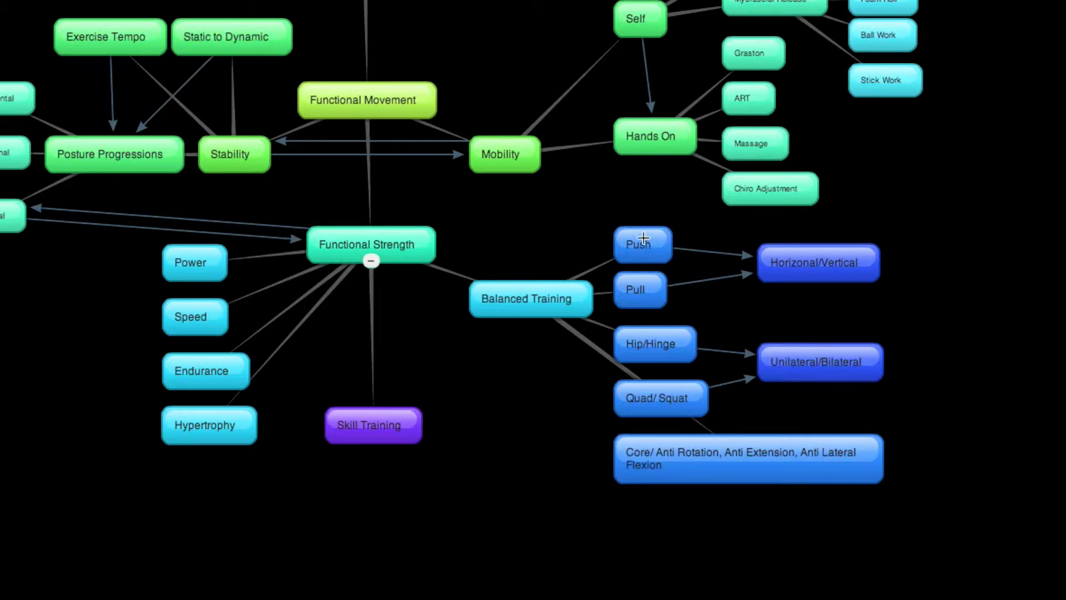
{"action": "mouse_move", "coordinate": [640, 257]}
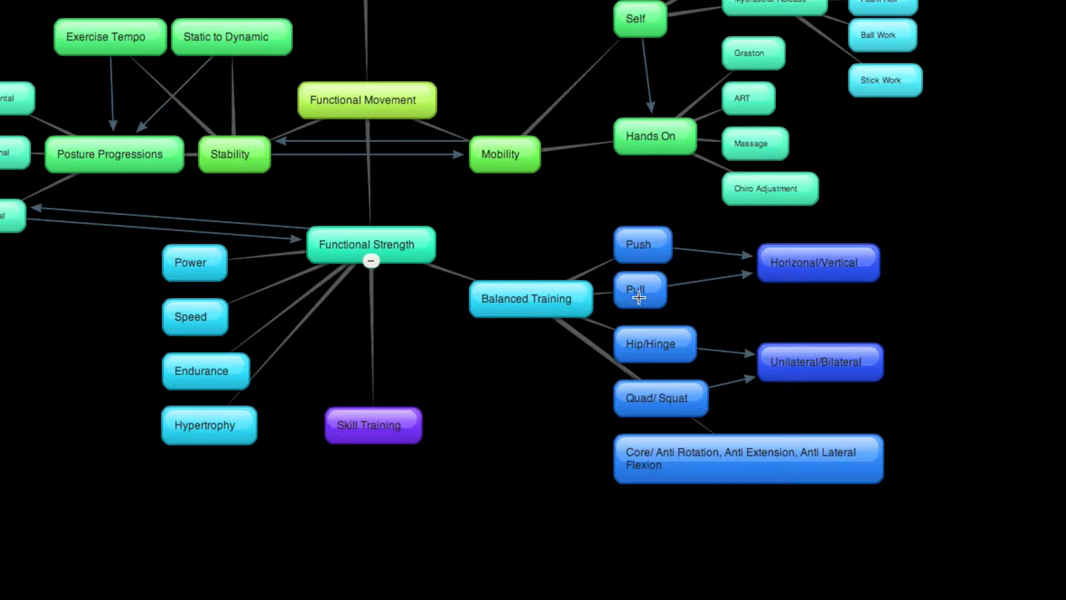
{"action": "mouse_move", "coordinate": [641, 246]}
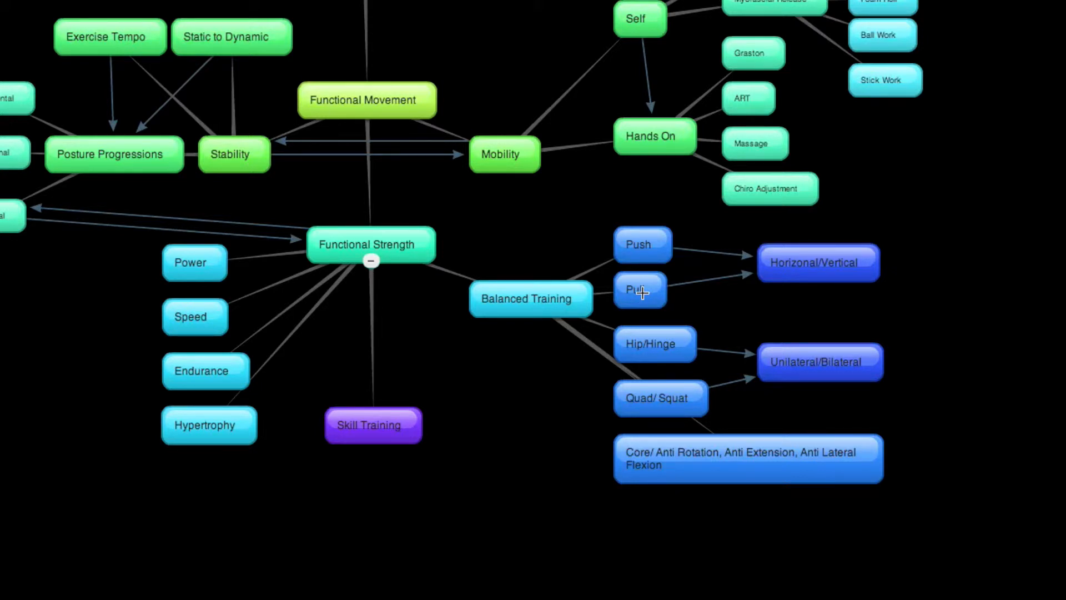
{"action": "mouse_move", "coordinate": [635, 343]}
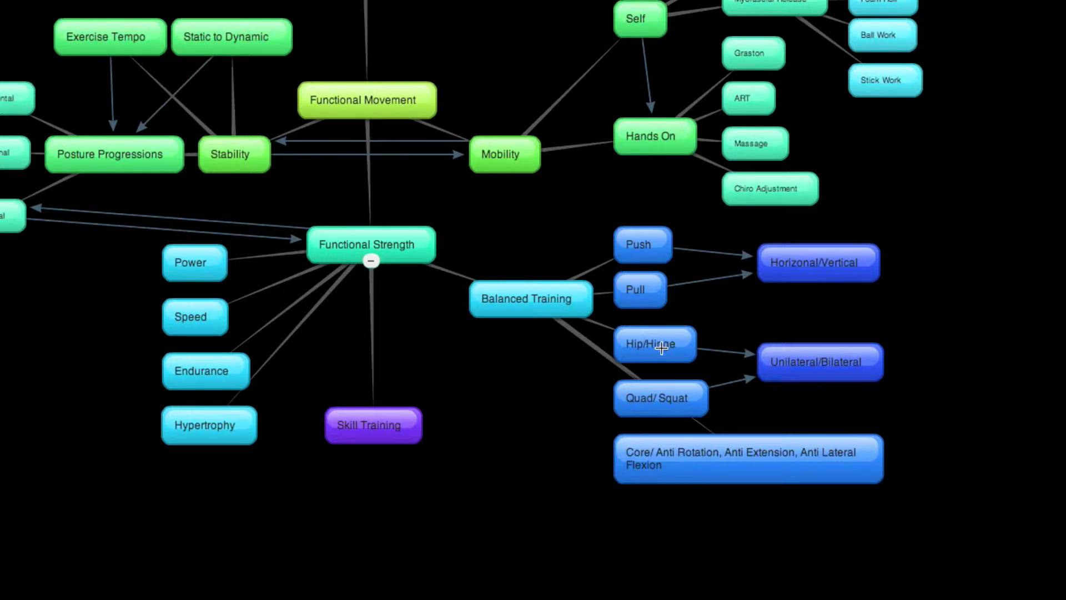
{"action": "mouse_move", "coordinate": [635, 399]}
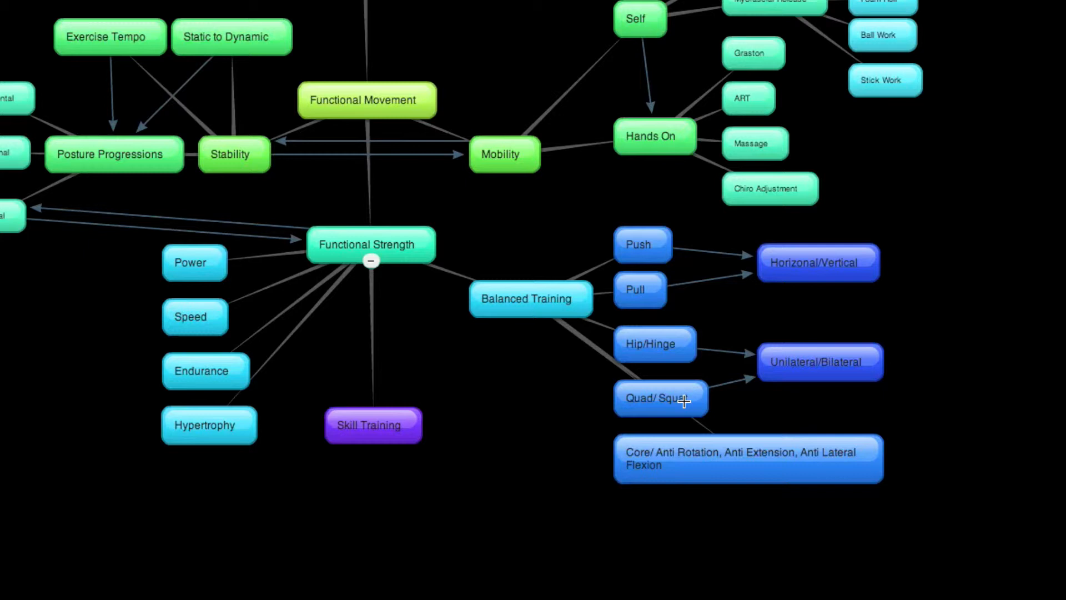
{"action": "mouse_move", "coordinate": [644, 463]}
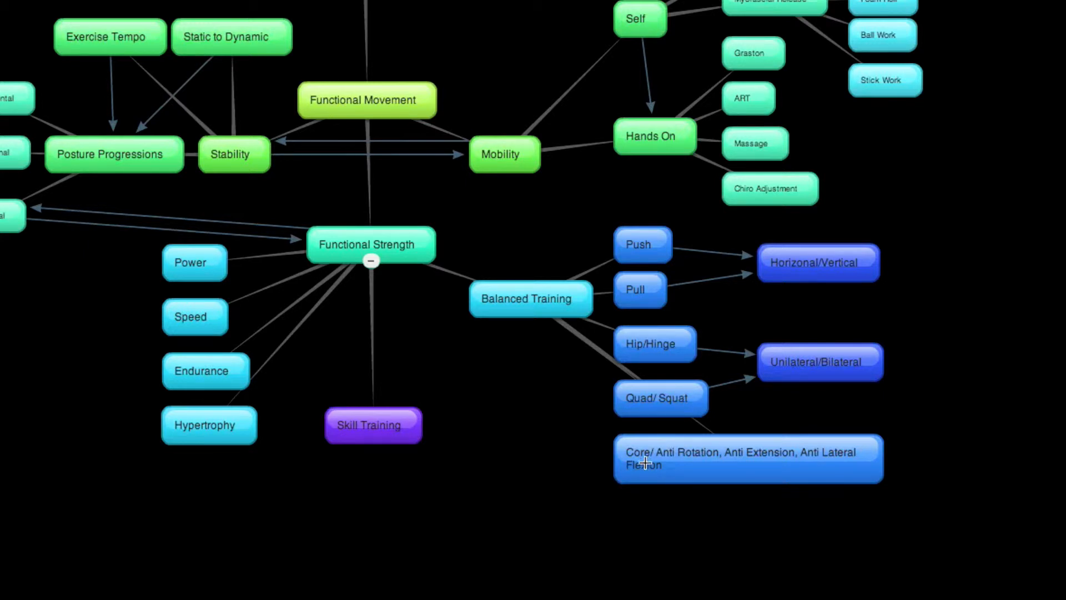
{"action": "mouse_move", "coordinate": [731, 454]}
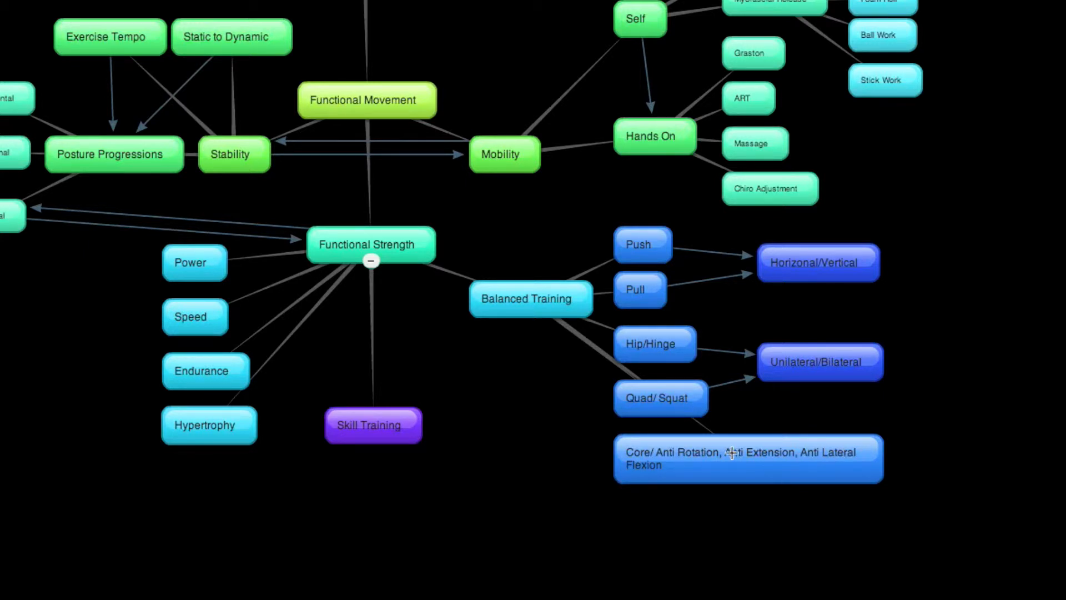
{"action": "mouse_move", "coordinate": [719, 350]}
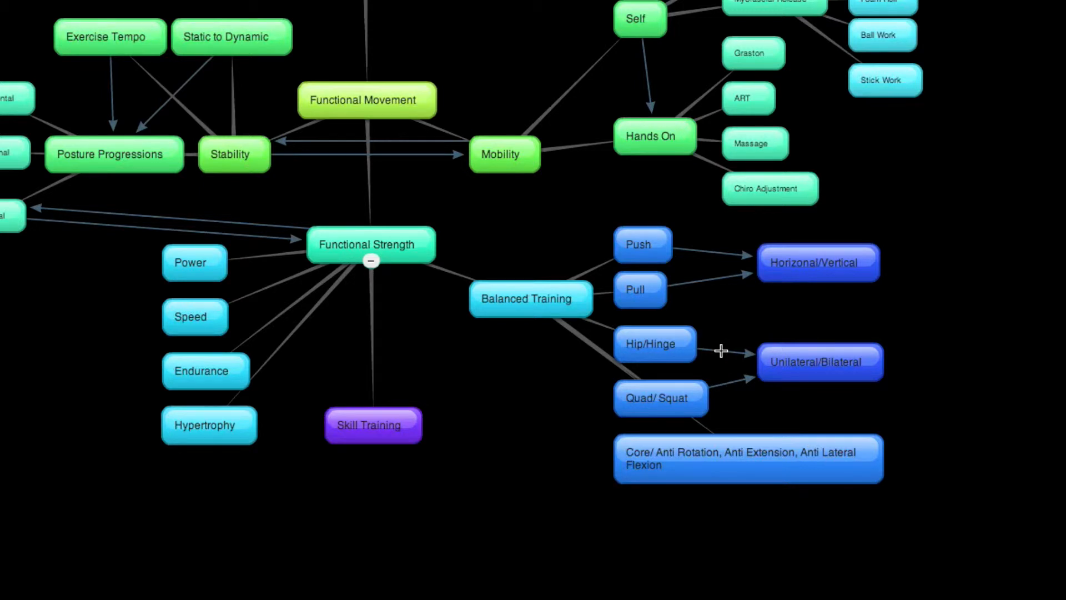
{"action": "mouse_move", "coordinate": [676, 269]}
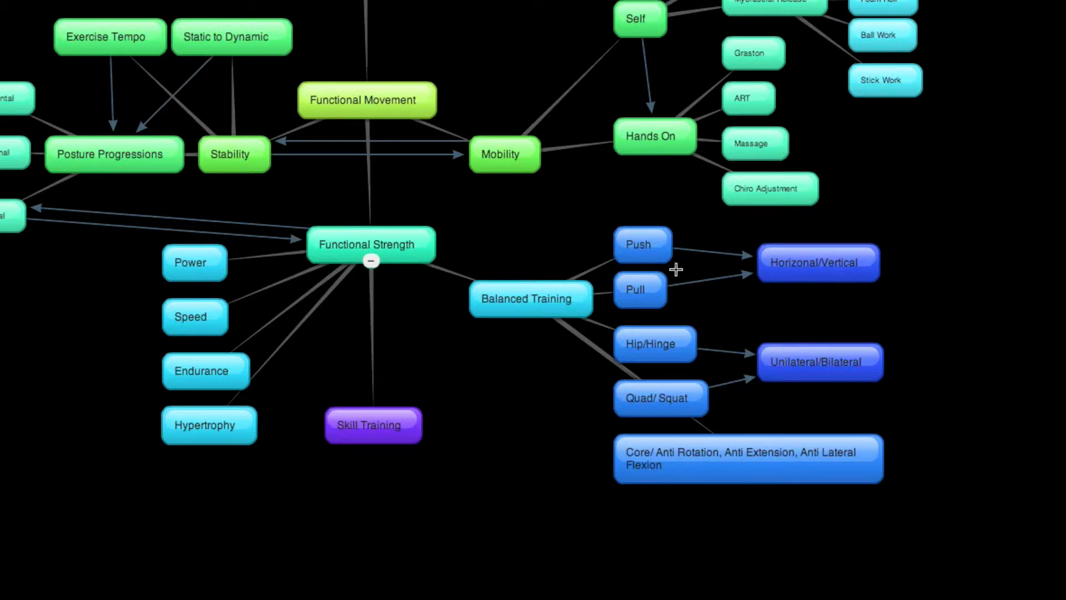
{"action": "mouse_move", "coordinate": [797, 284]}
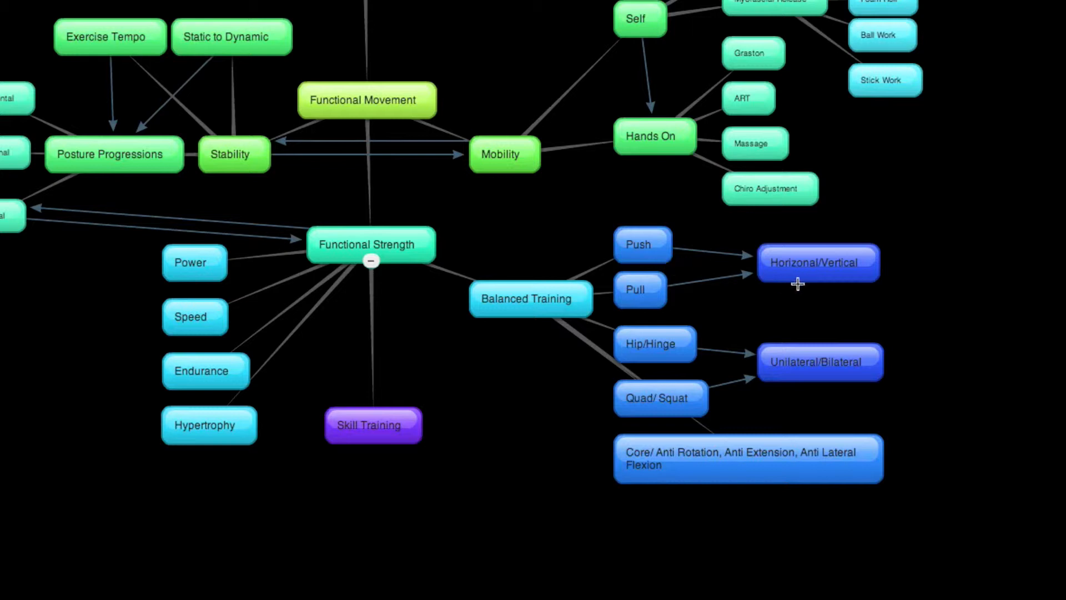
{"action": "mouse_move", "coordinate": [797, 263]}
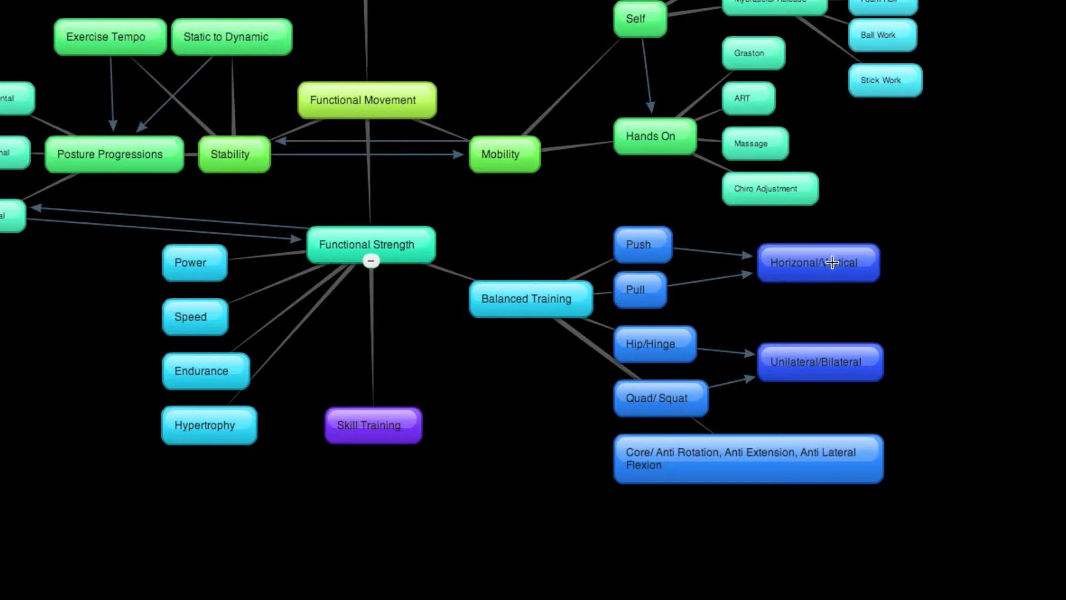
{"action": "mouse_move", "coordinate": [656, 238]}
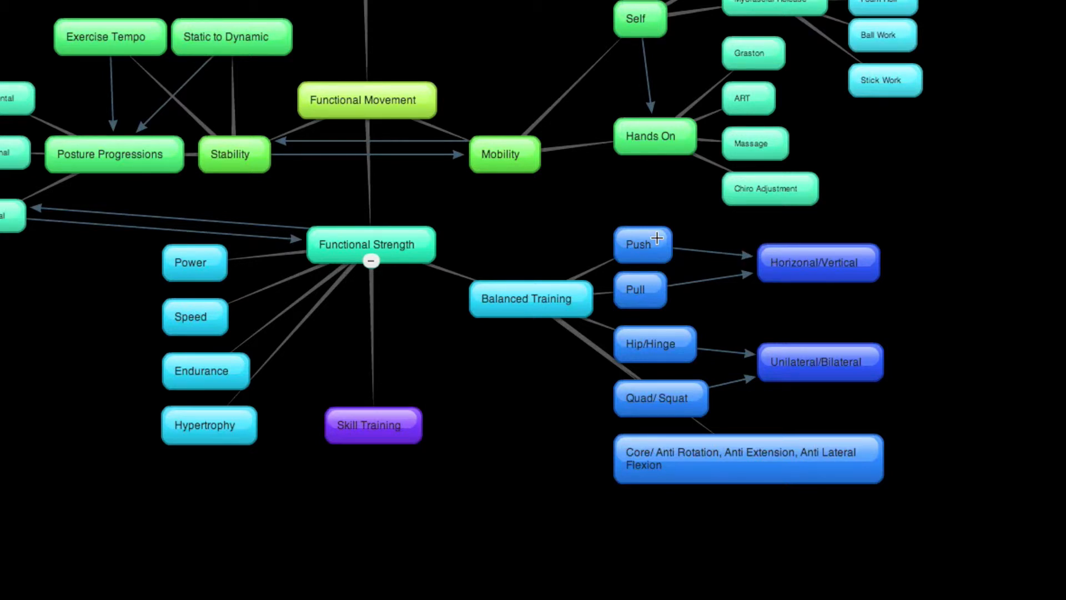
{"action": "mouse_move", "coordinate": [852, 267]}
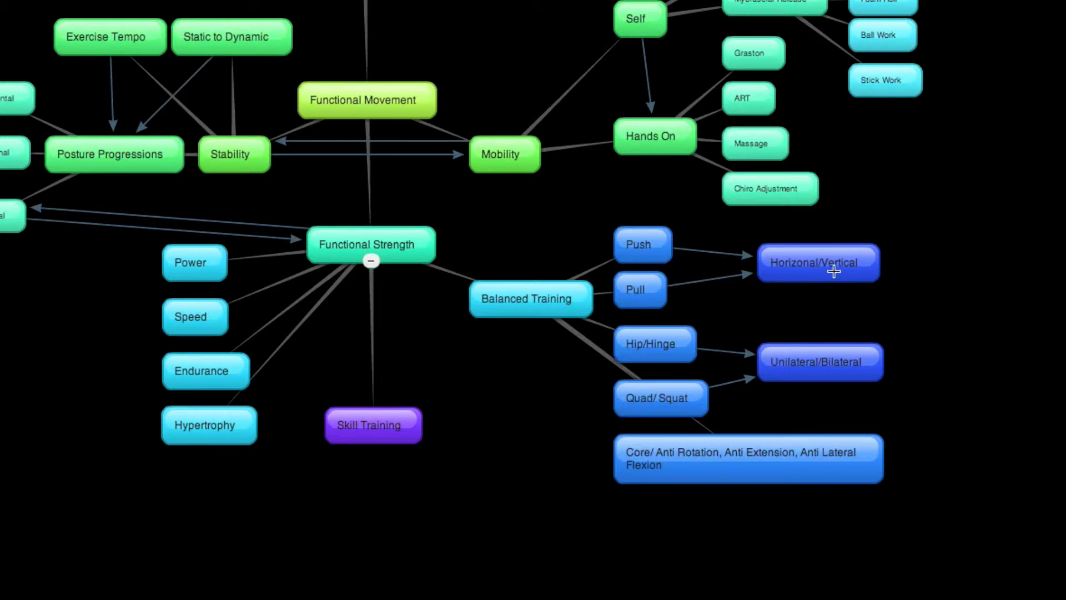
{"action": "mouse_move", "coordinate": [637, 290]}
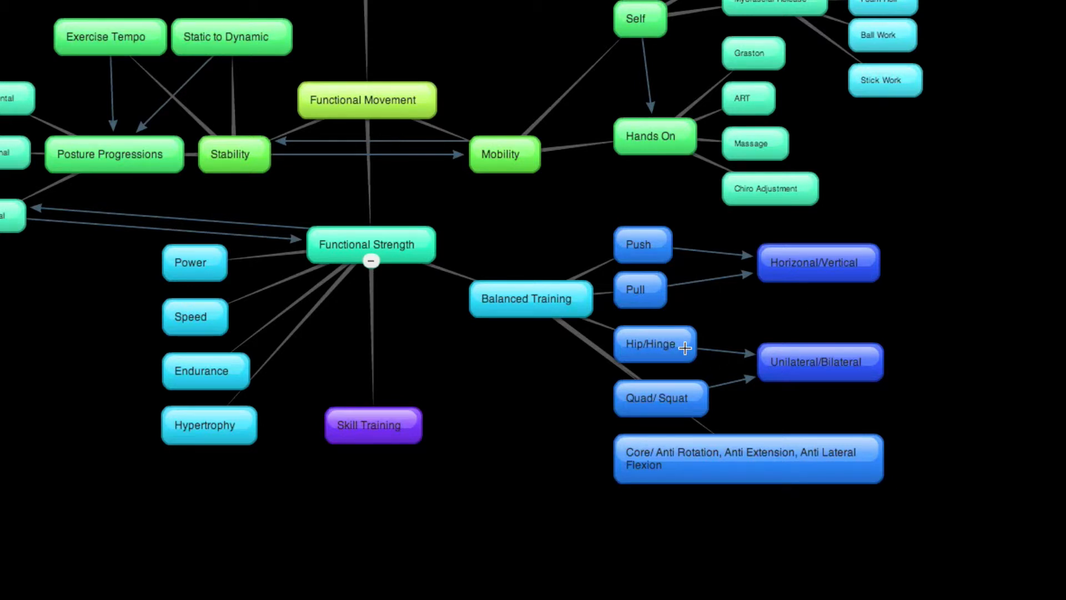
{"action": "mouse_move", "coordinate": [653, 345]}
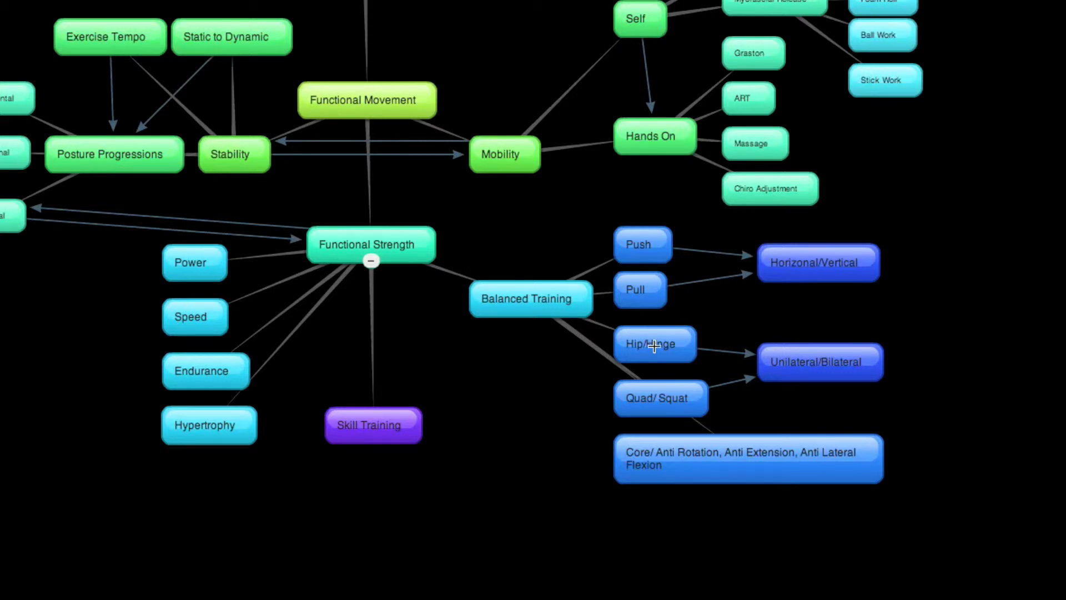
{"action": "mouse_move", "coordinate": [648, 381]}
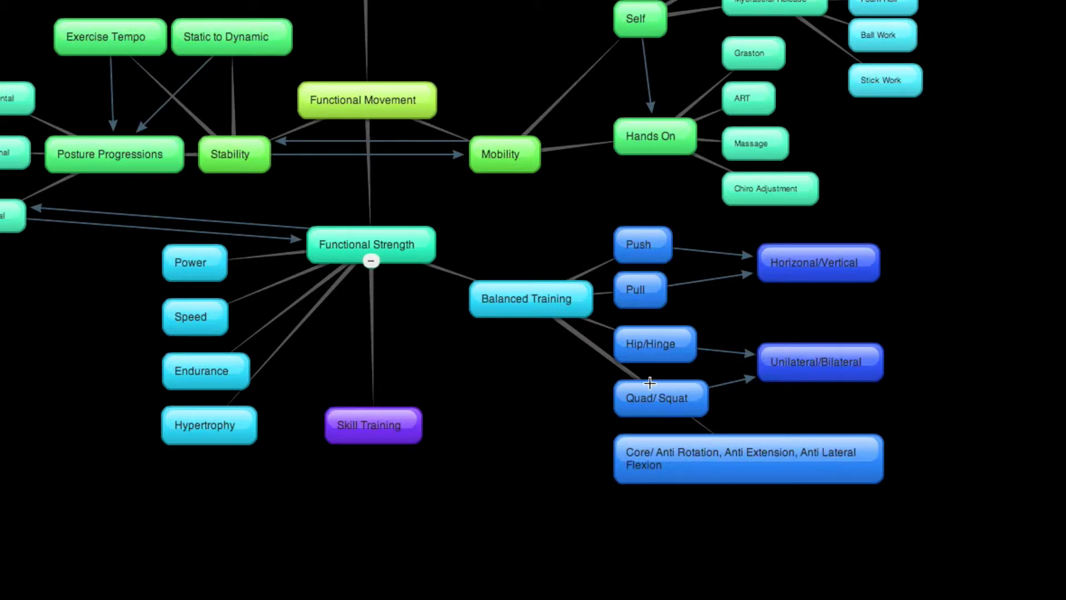
{"action": "mouse_move", "coordinate": [604, 407]}
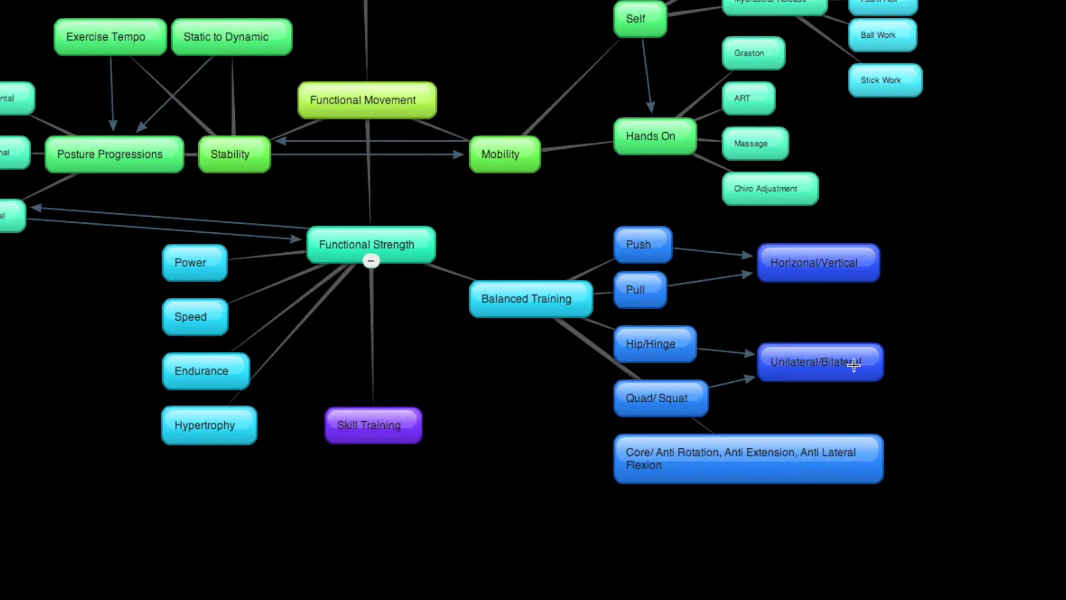
{"action": "mouse_move", "coordinate": [736, 355]}
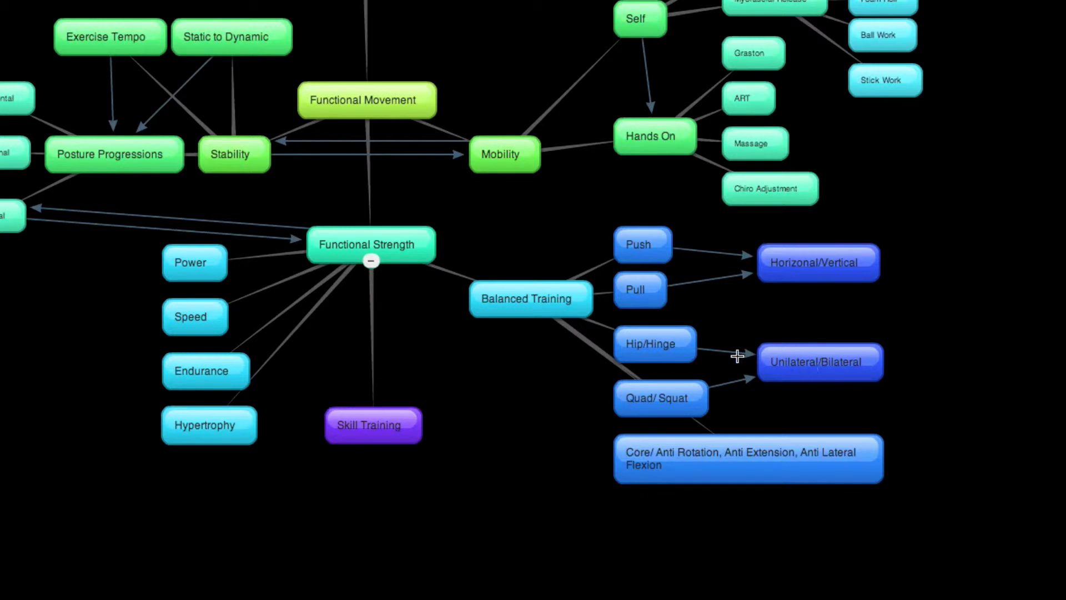
{"action": "mouse_move", "coordinate": [631, 350]}
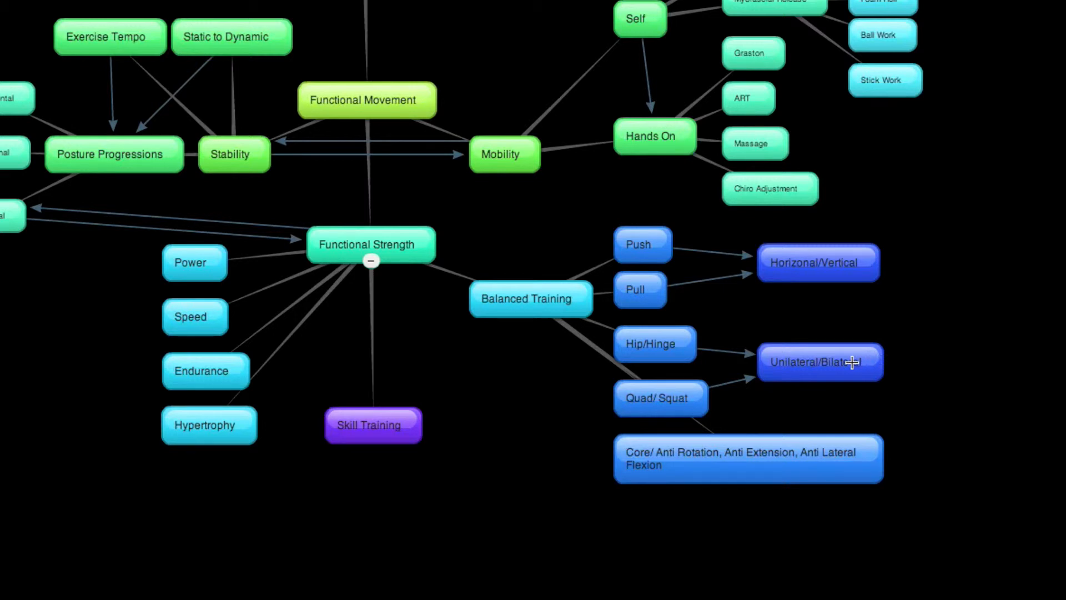
{"action": "mouse_move", "coordinate": [726, 356]}
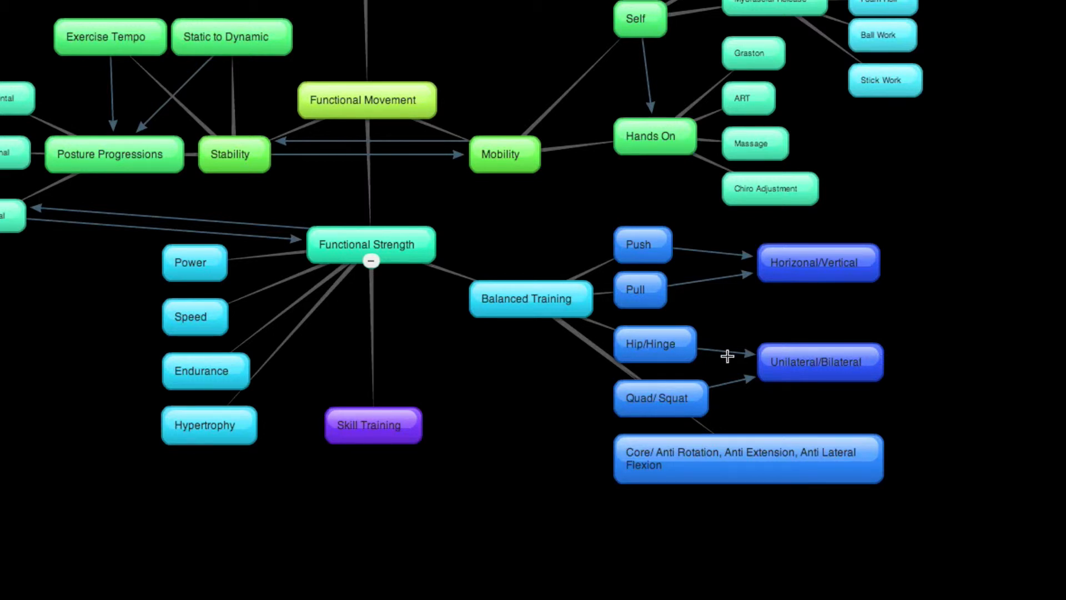
{"action": "mouse_move", "coordinate": [855, 379]}
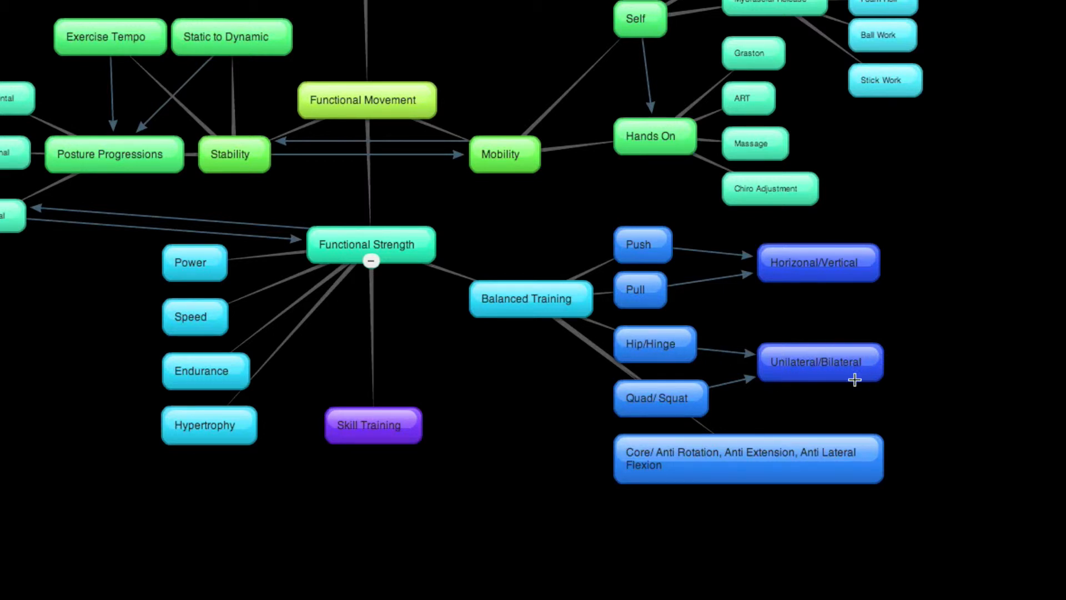
{"action": "mouse_move", "coordinate": [848, 373]}
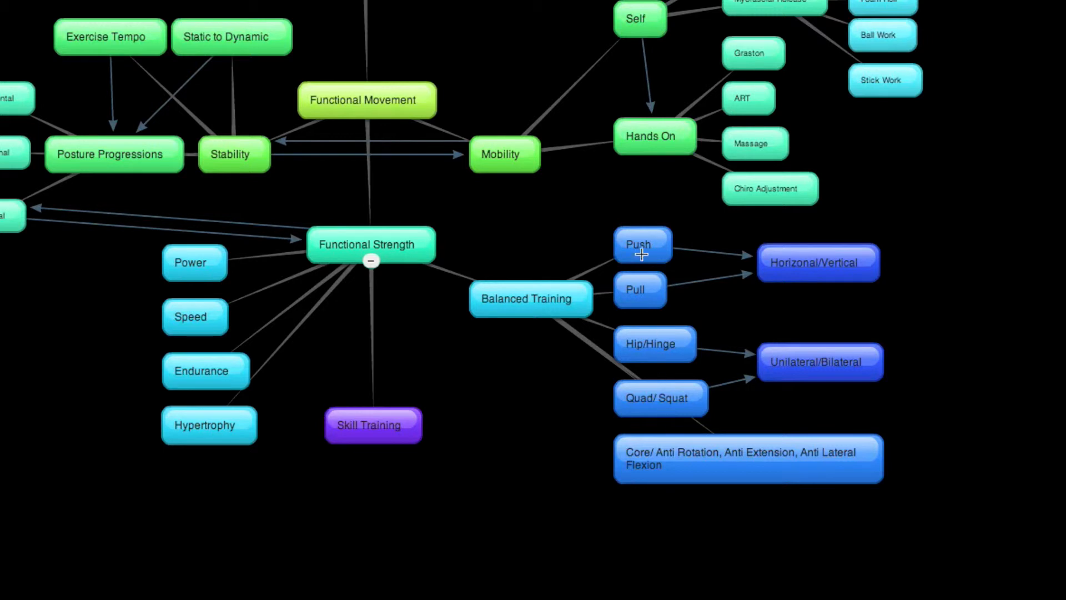
{"action": "mouse_move", "coordinate": [659, 223]}
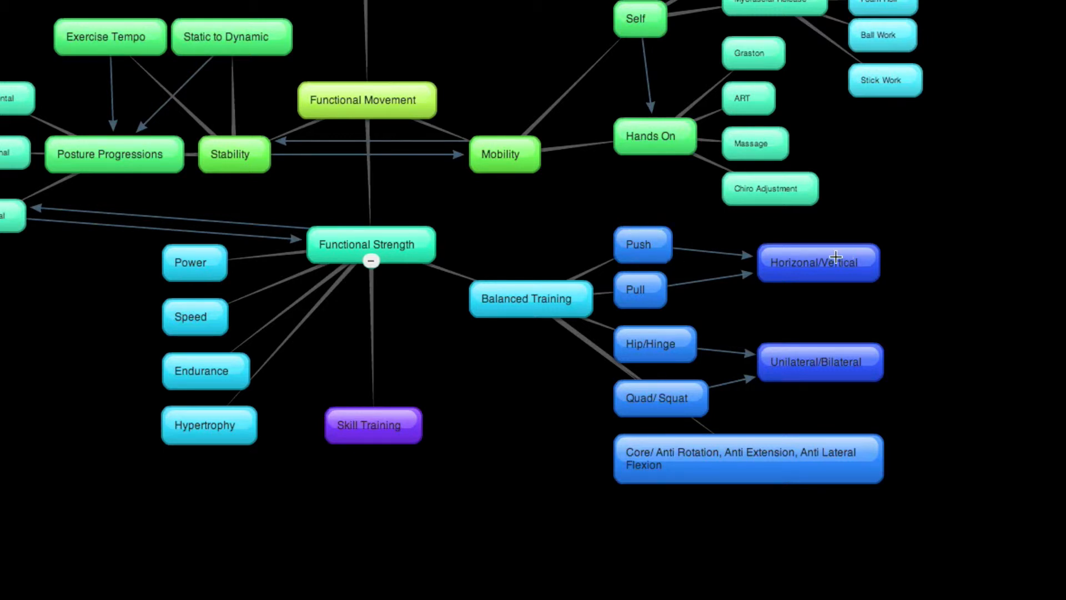
{"action": "mouse_move", "coordinate": [733, 277]}
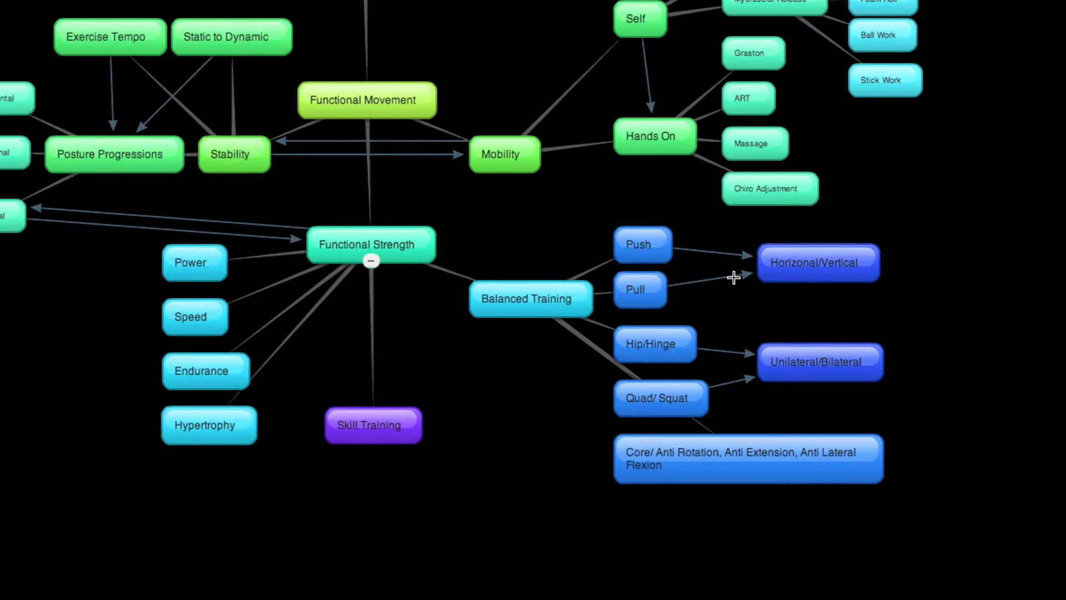
{"action": "mouse_move", "coordinate": [638, 243]}
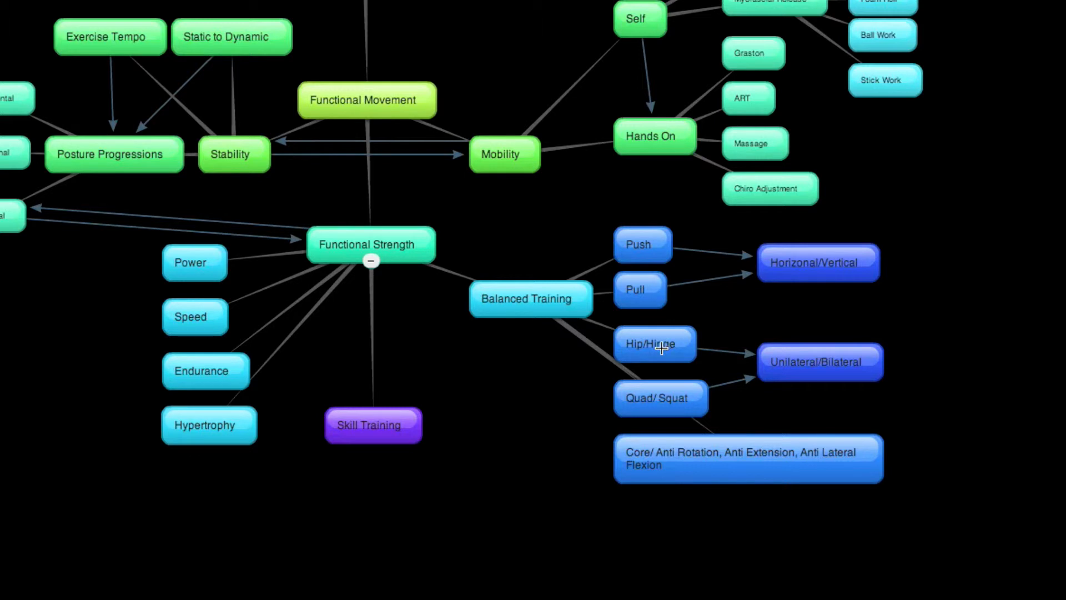
{"action": "mouse_move", "coordinate": [650, 402]}
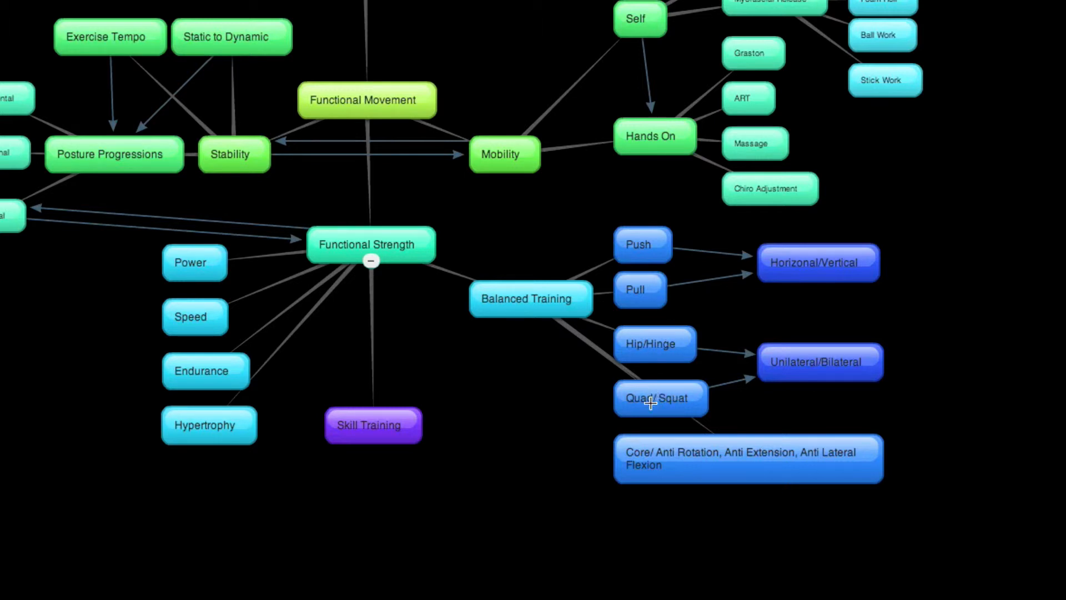
{"action": "mouse_move", "coordinate": [655, 347]}
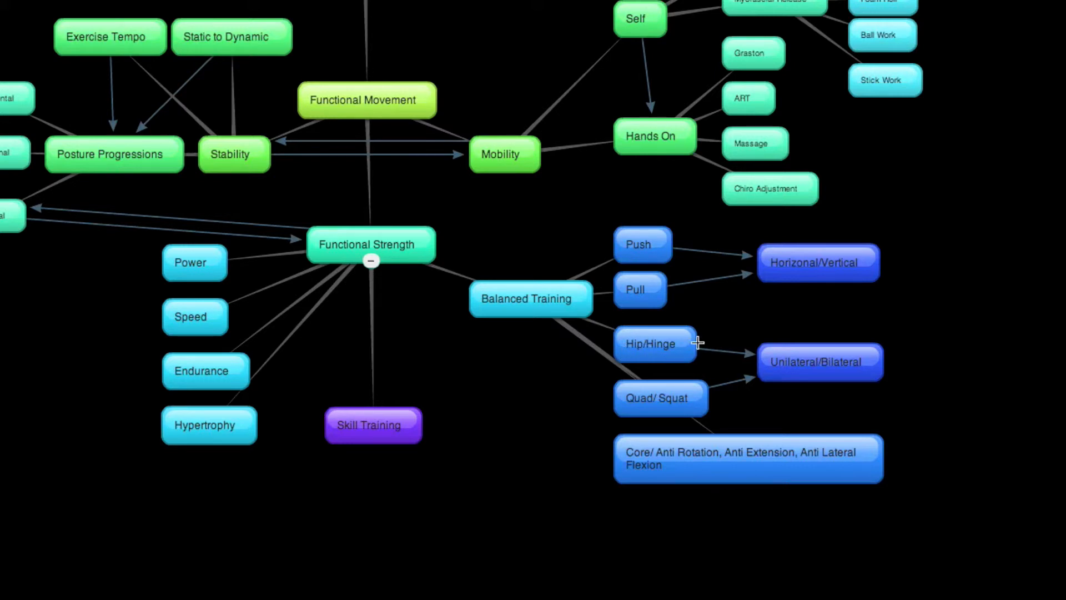
{"action": "mouse_move", "coordinate": [669, 380]}
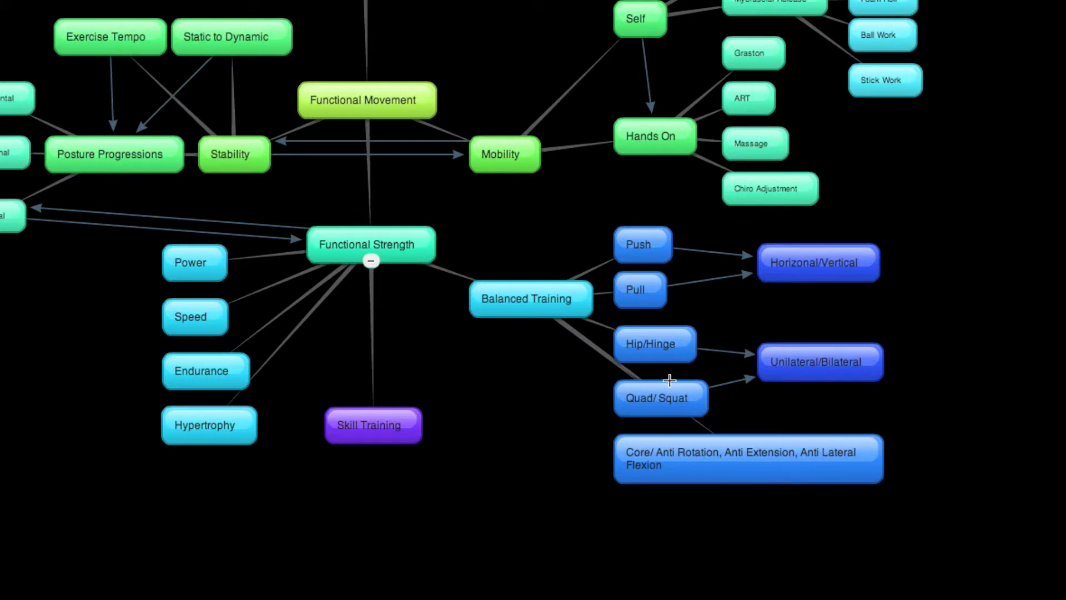
{"action": "mouse_move", "coordinate": [667, 401]}
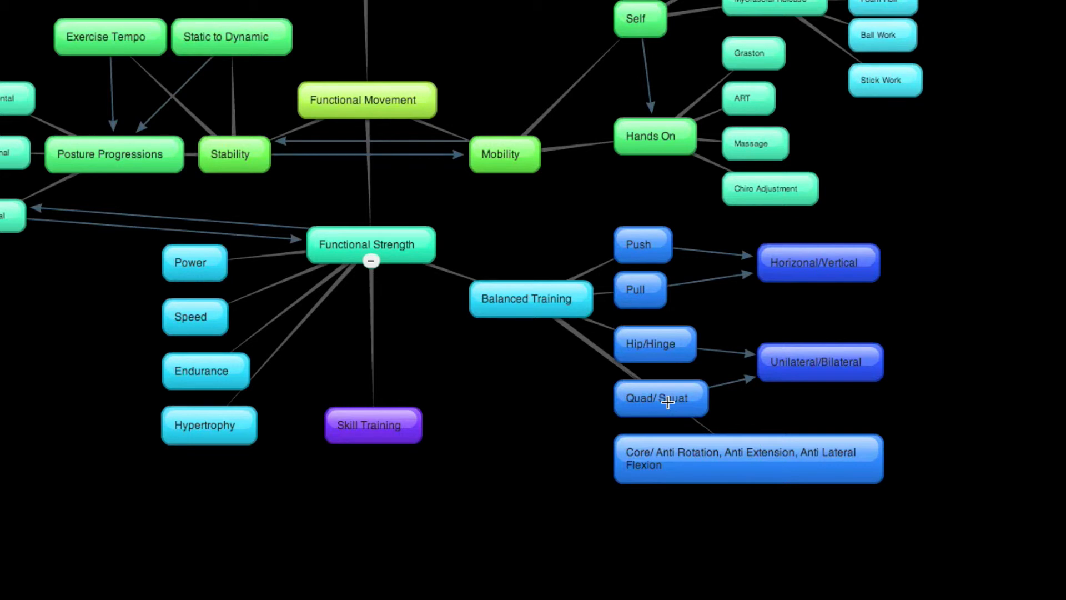
{"action": "mouse_move", "coordinate": [647, 344]}
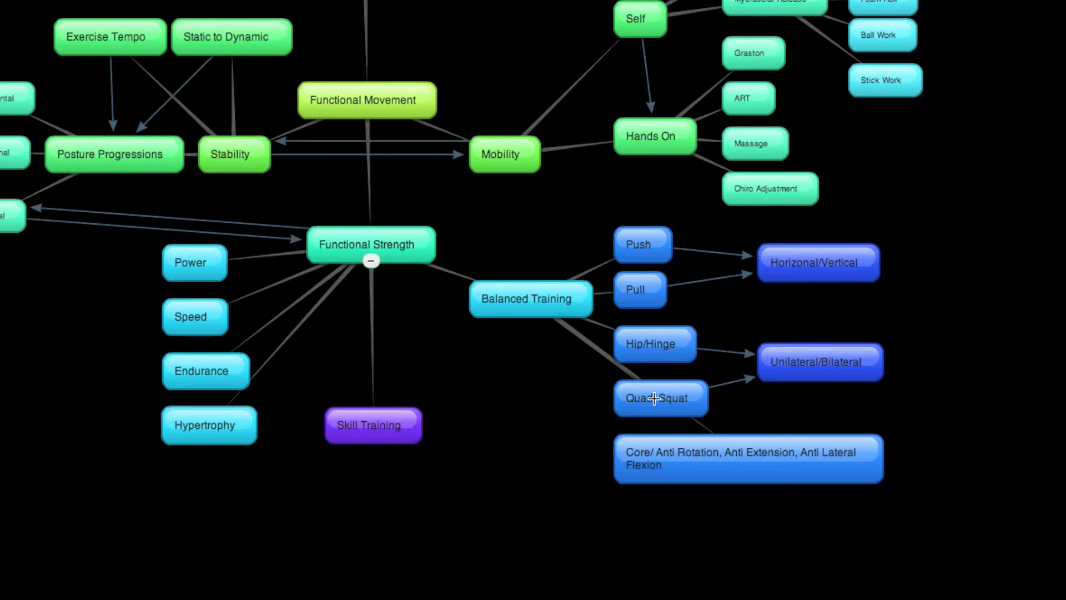
{"action": "mouse_move", "coordinate": [646, 352]}
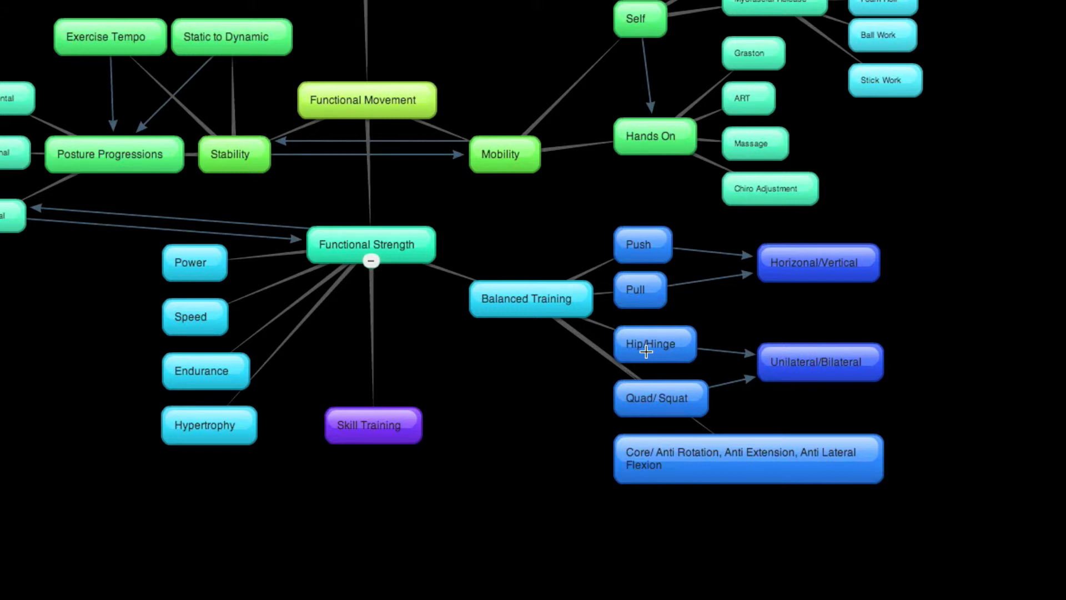
{"action": "mouse_move", "coordinate": [723, 468]}
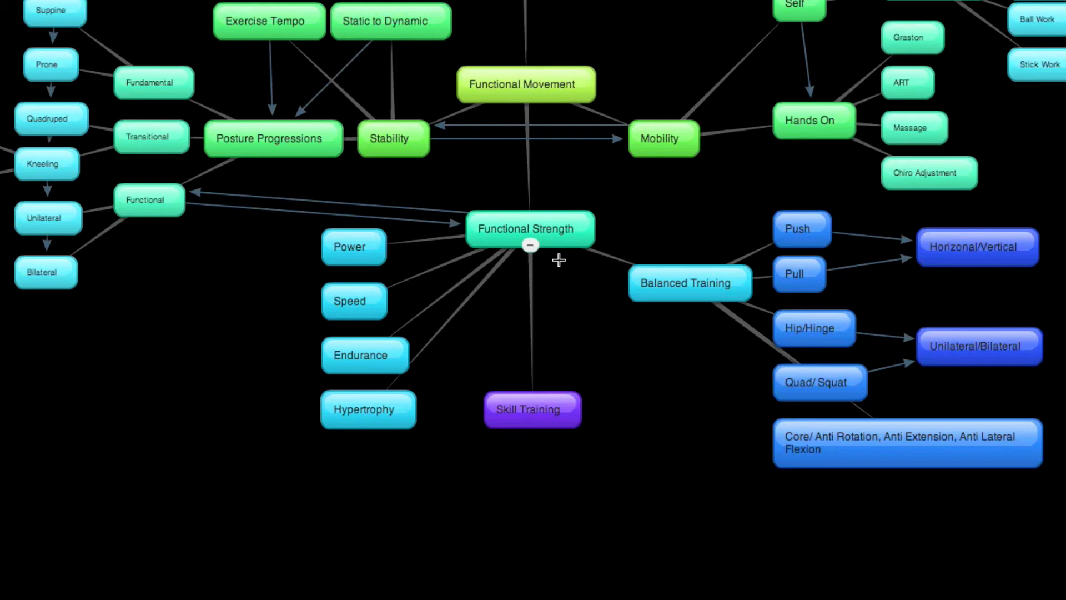
{"action": "mouse_move", "coordinate": [637, 250]}
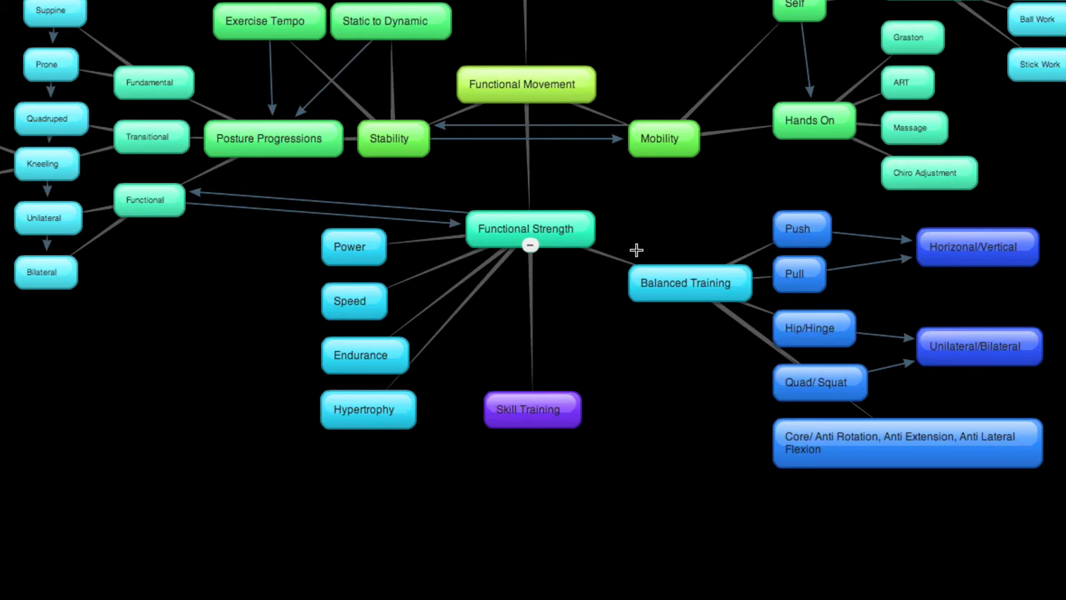
{"action": "mouse_move", "coordinate": [531, 245]}
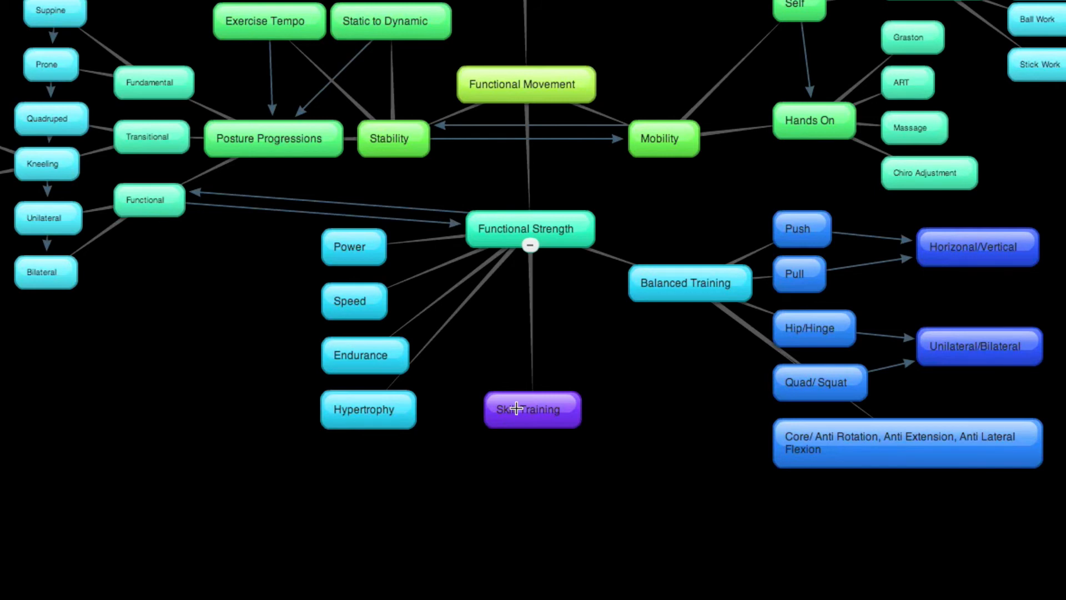
{"action": "mouse_move", "coordinate": [637, 368]}
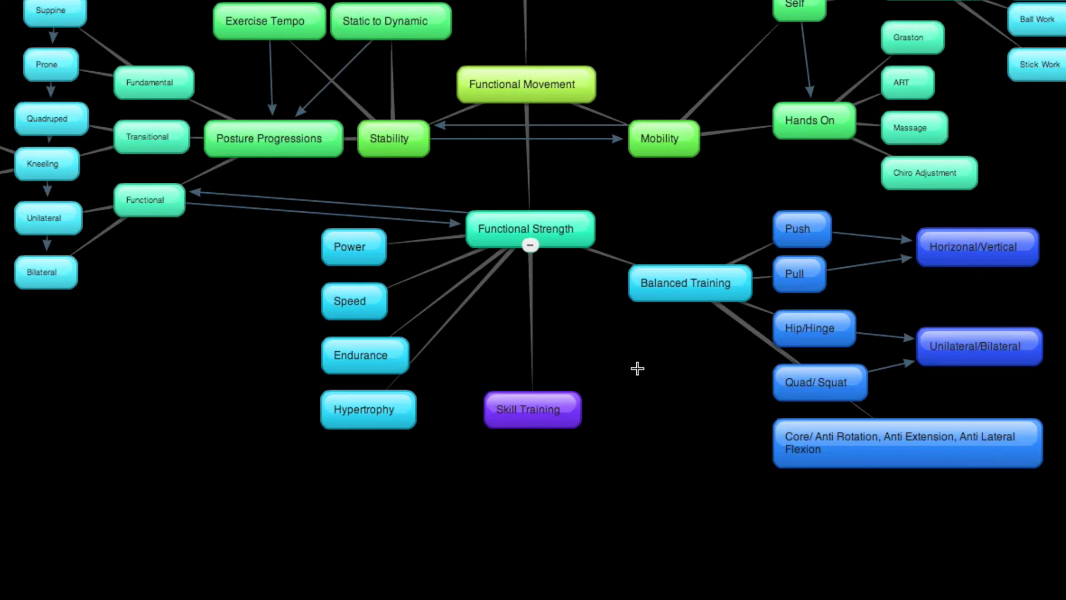
{"action": "mouse_move", "coordinate": [538, 410]}
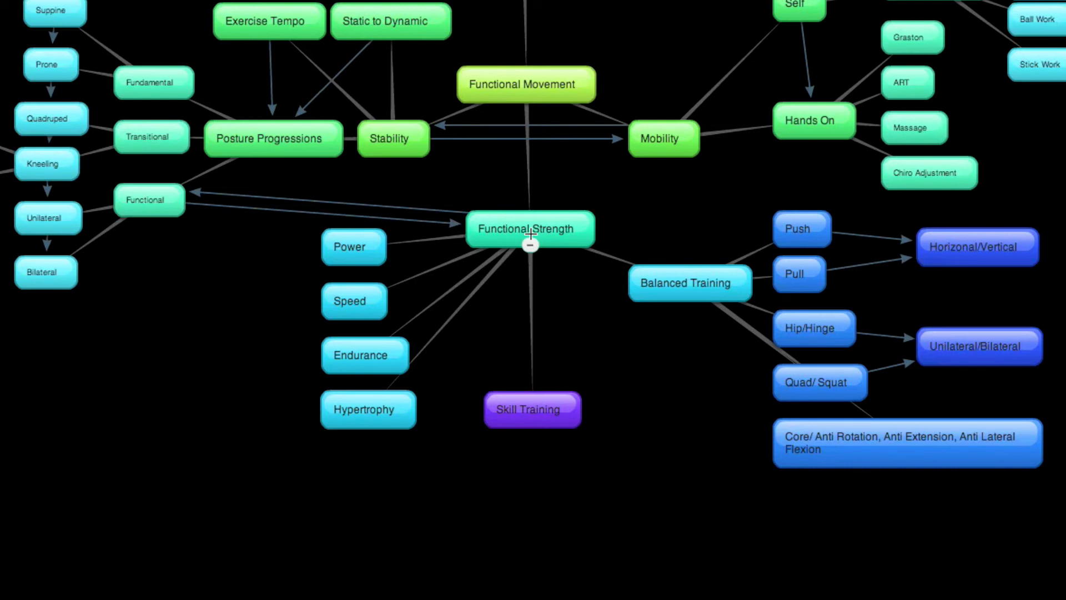
{"action": "mouse_move", "coordinate": [386, 325]}
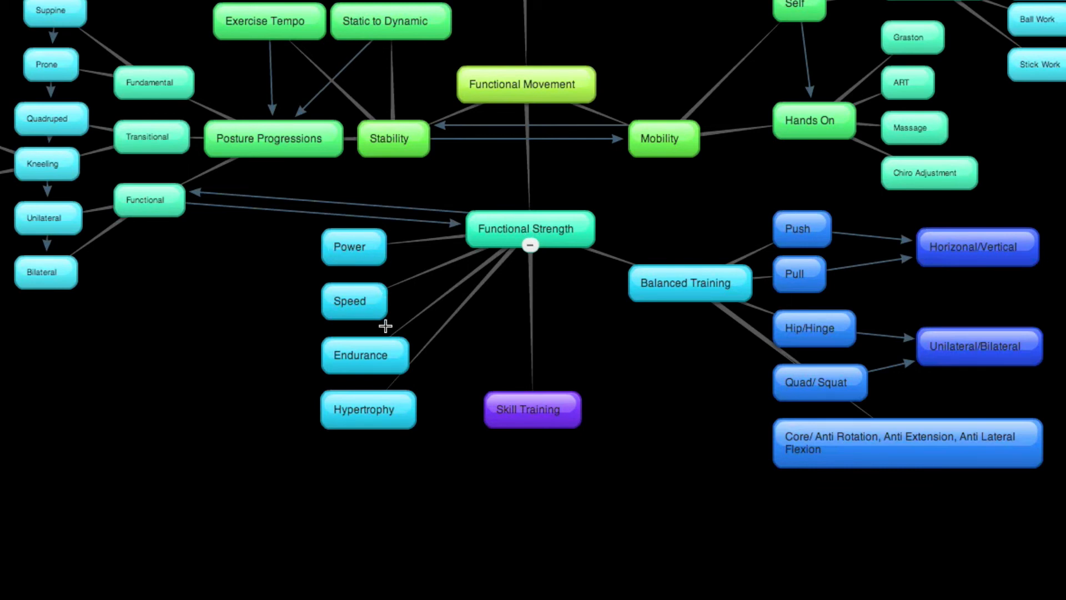
{"action": "mouse_move", "coordinate": [539, 262]}
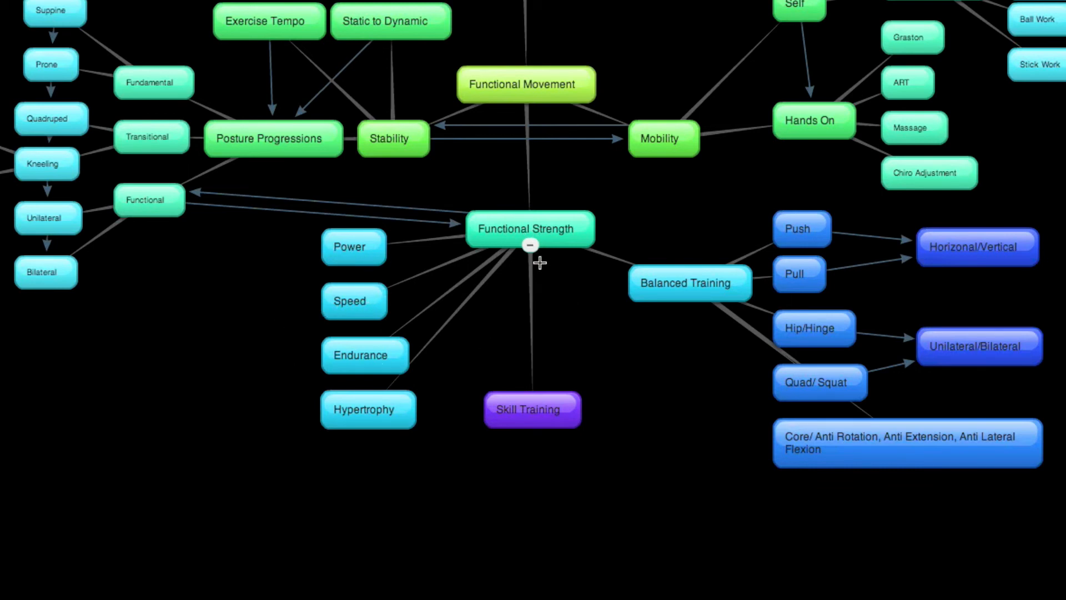
{"action": "mouse_move", "coordinate": [539, 409]}
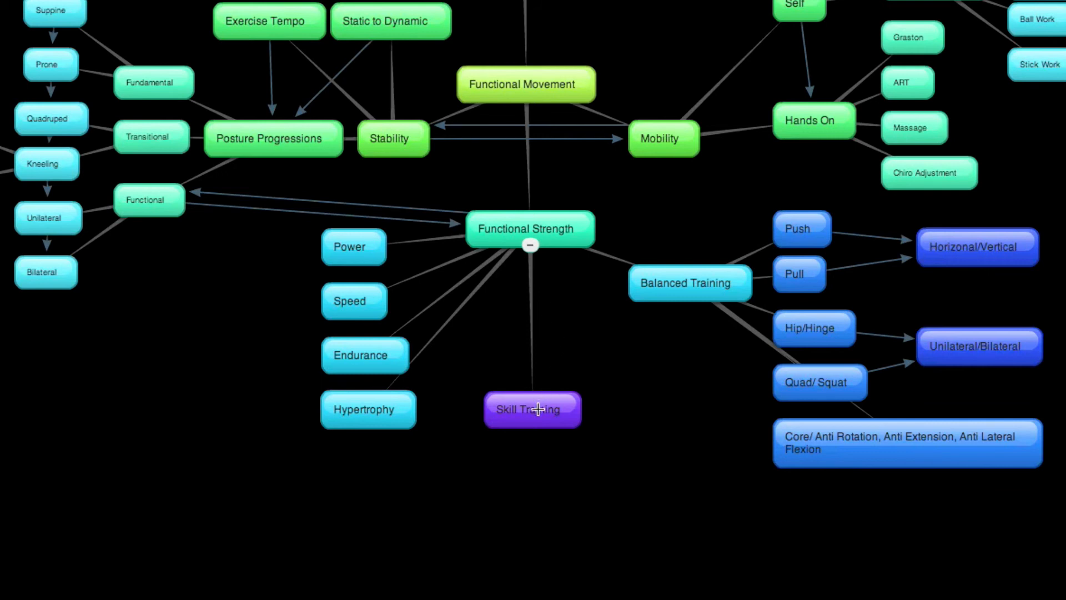